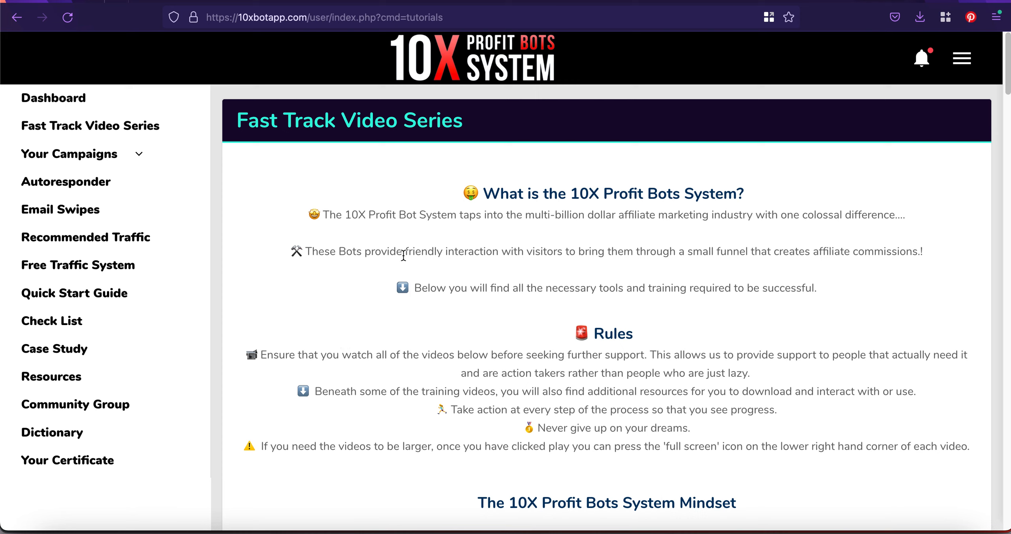
mouse_move(522, 157)
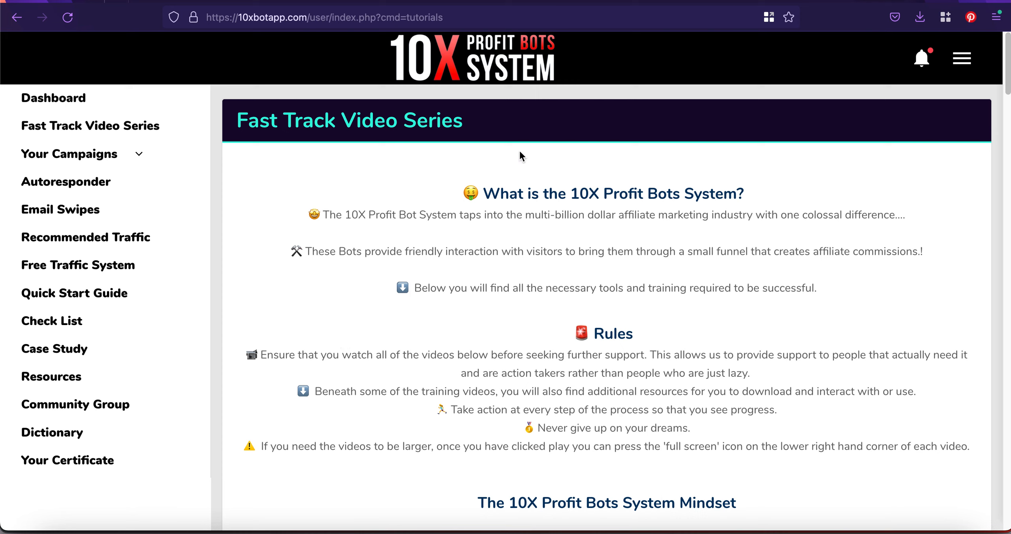
- Go to the member dashboard and scroll down to the Mindset training video
scroll(down, 3)
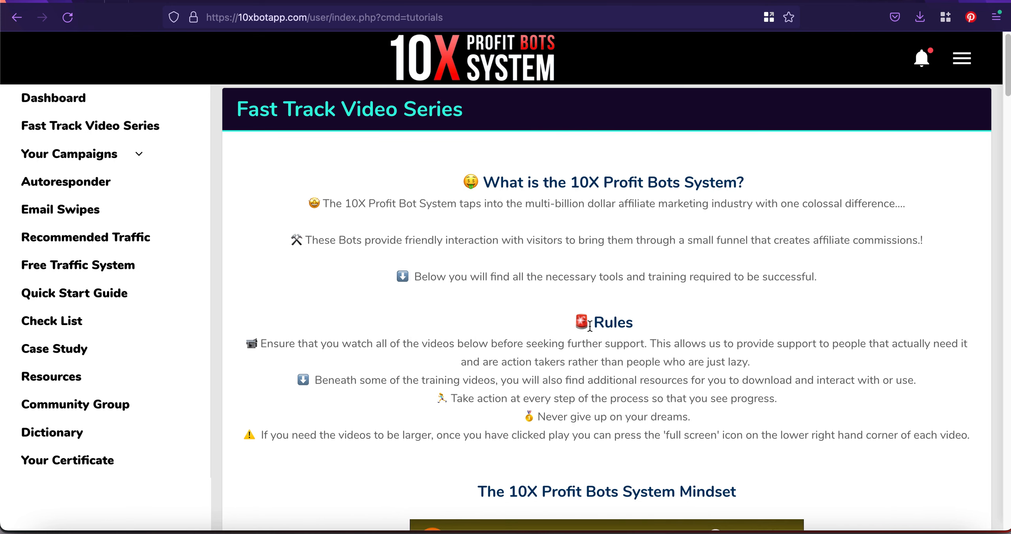
mouse_move(424, 316)
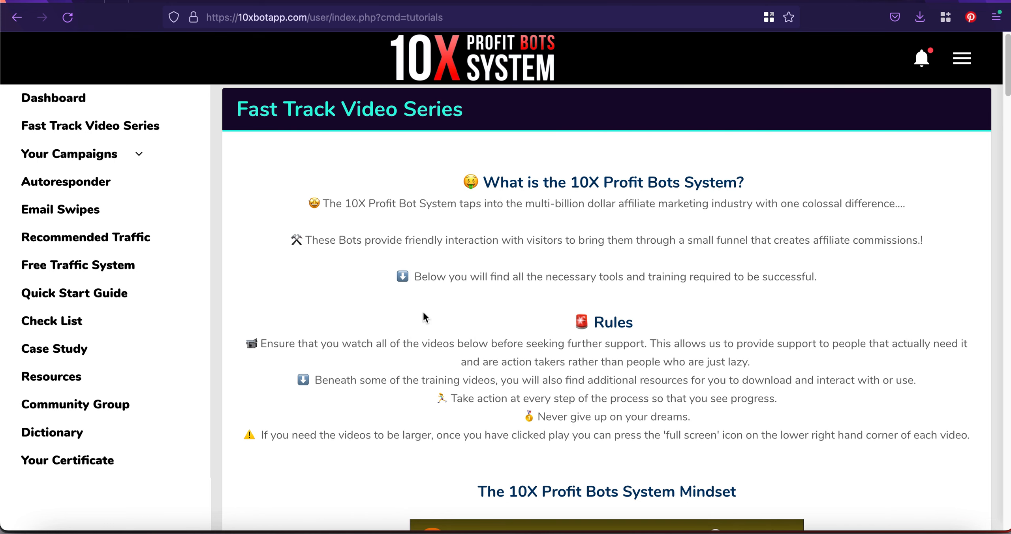
mouse_move(106, 212)
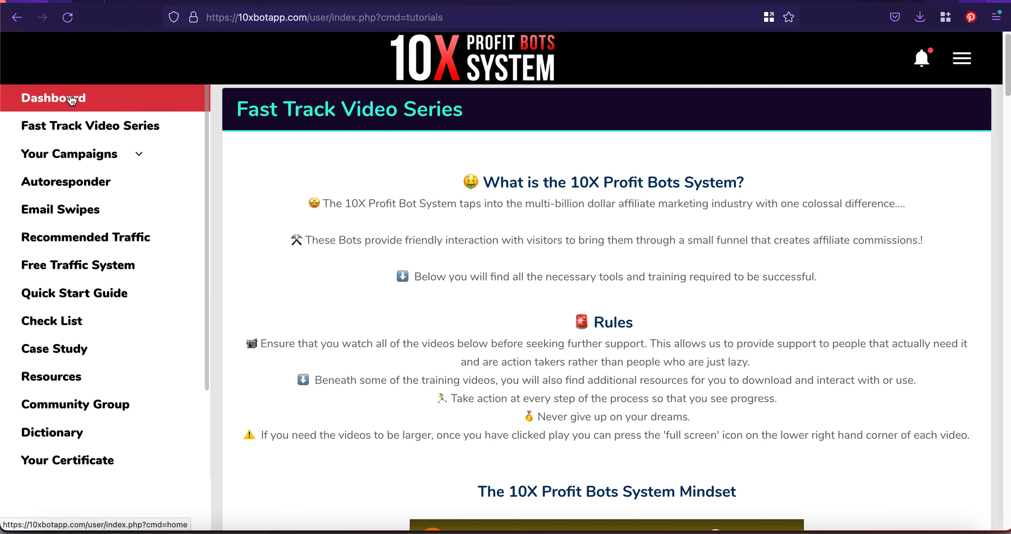
click(54, 99)
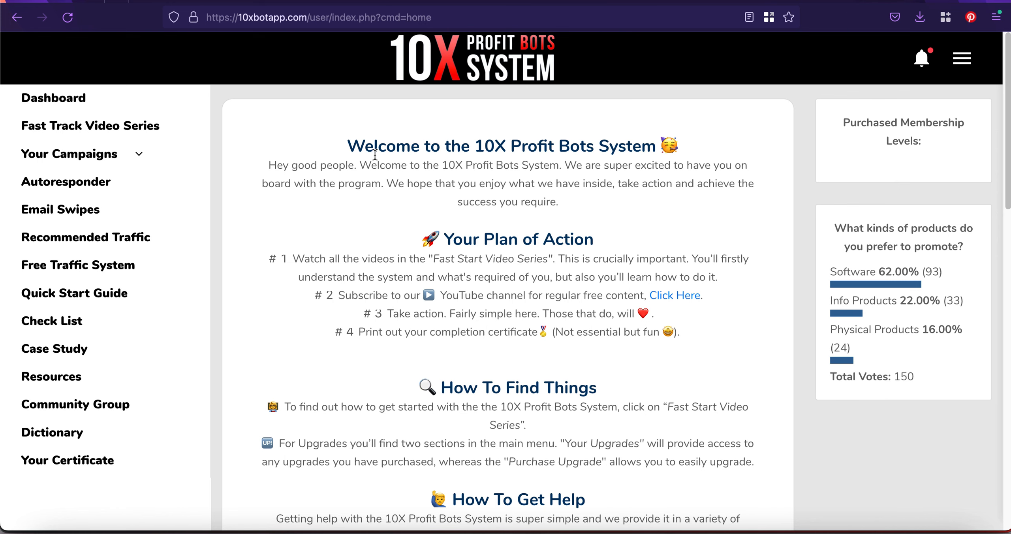
mouse_move(550, 208)
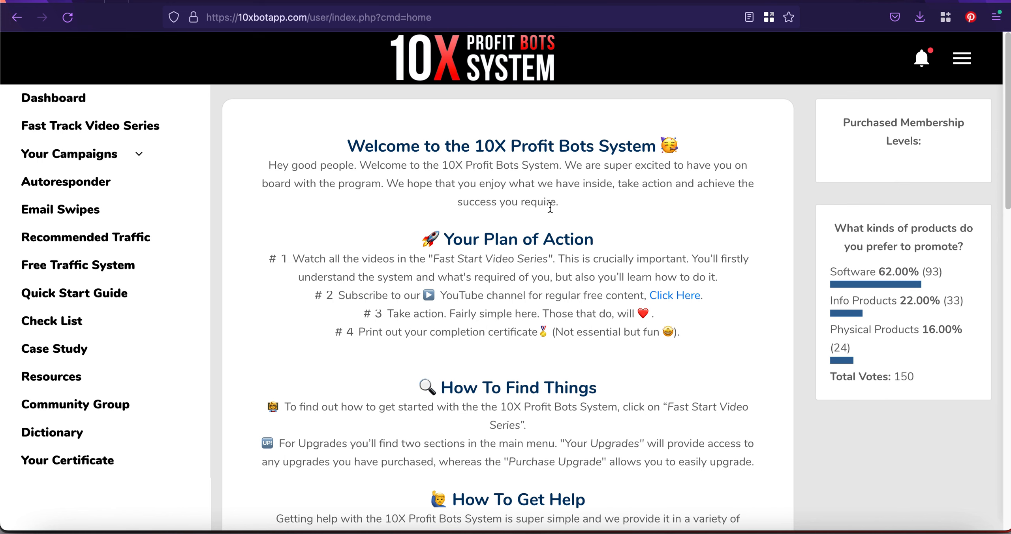
scroll(down, 3)
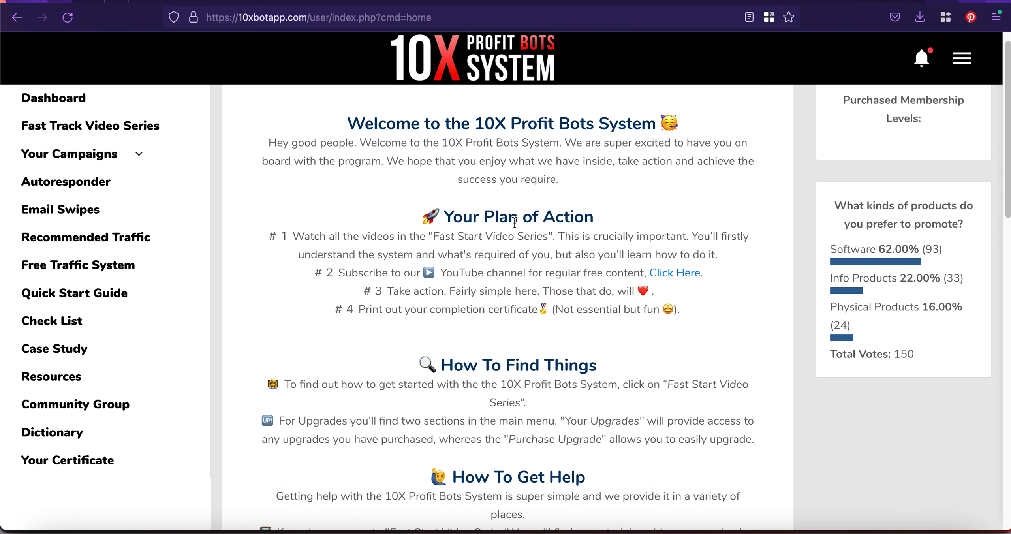
scroll(down, 3)
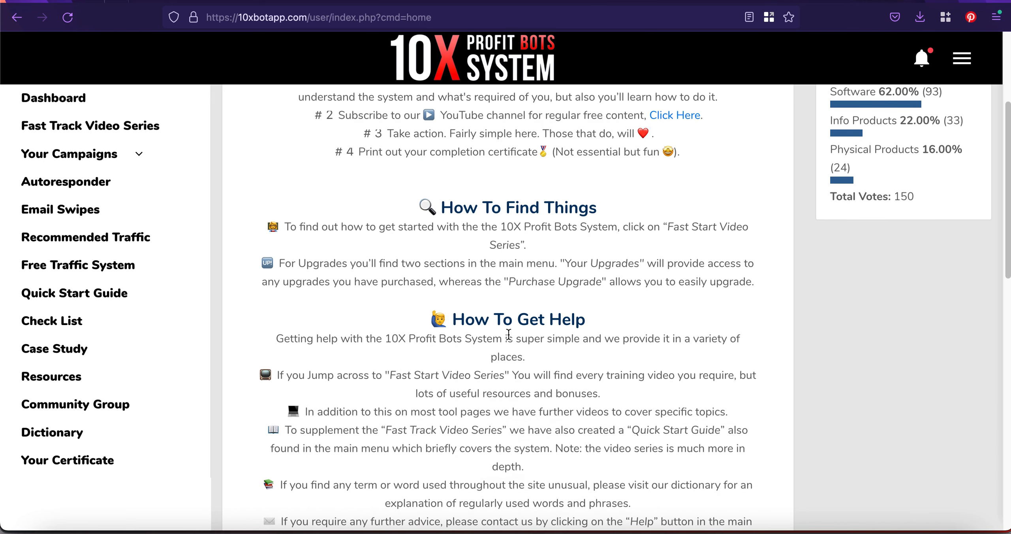
scroll(down, 3)
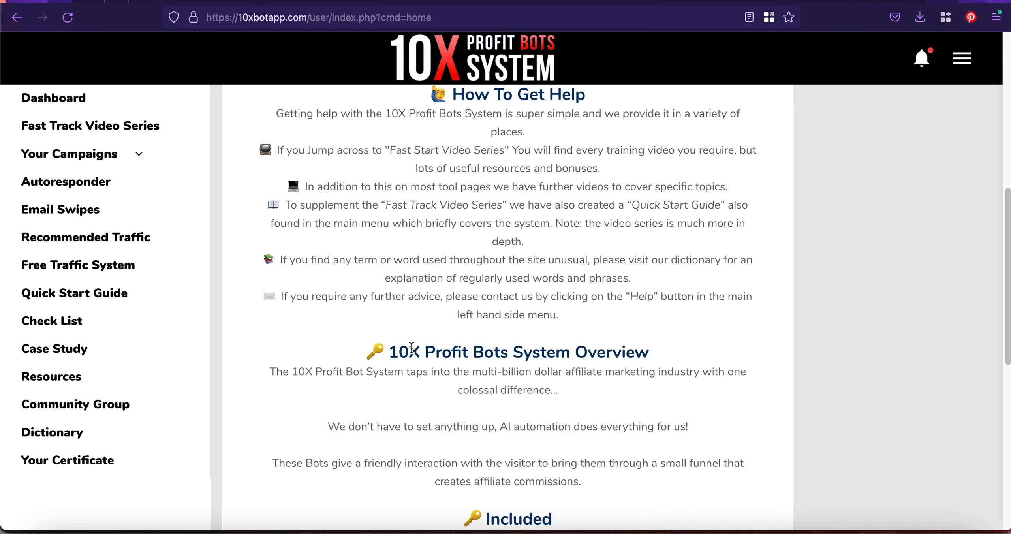
scroll(down, 3)
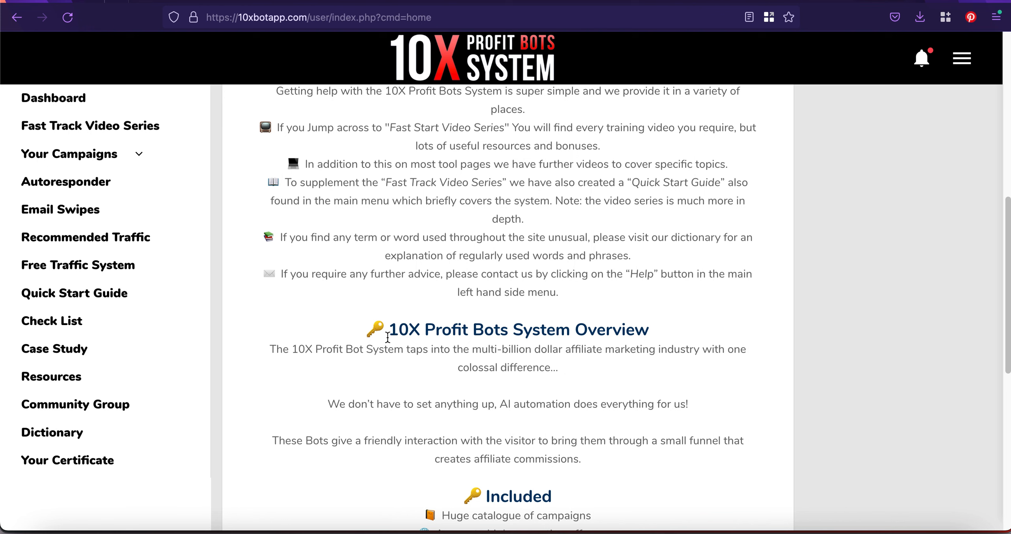
scroll(down, 3)
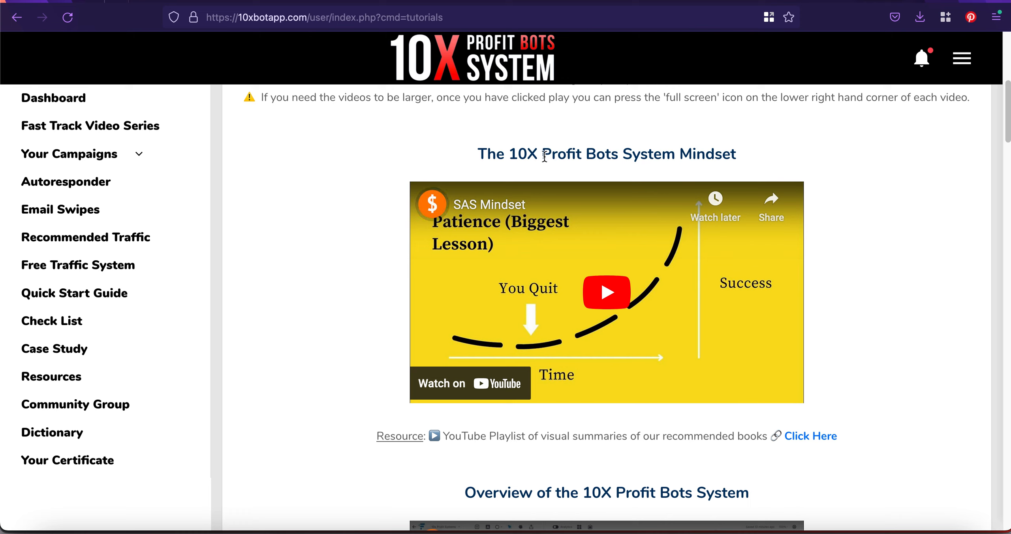
- Play the Mindset video and pause it about 15 seconds in
click(607, 292)
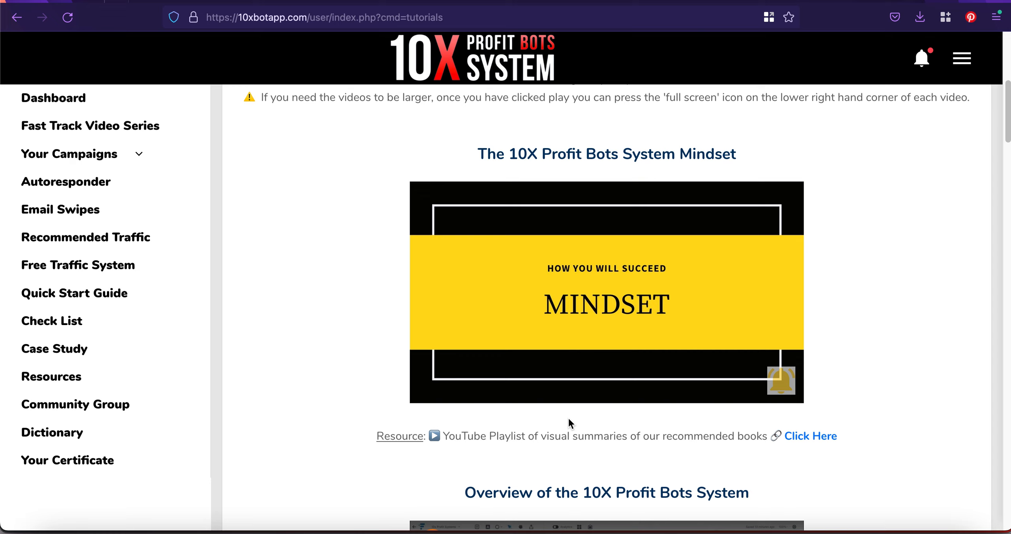
click(606, 305)
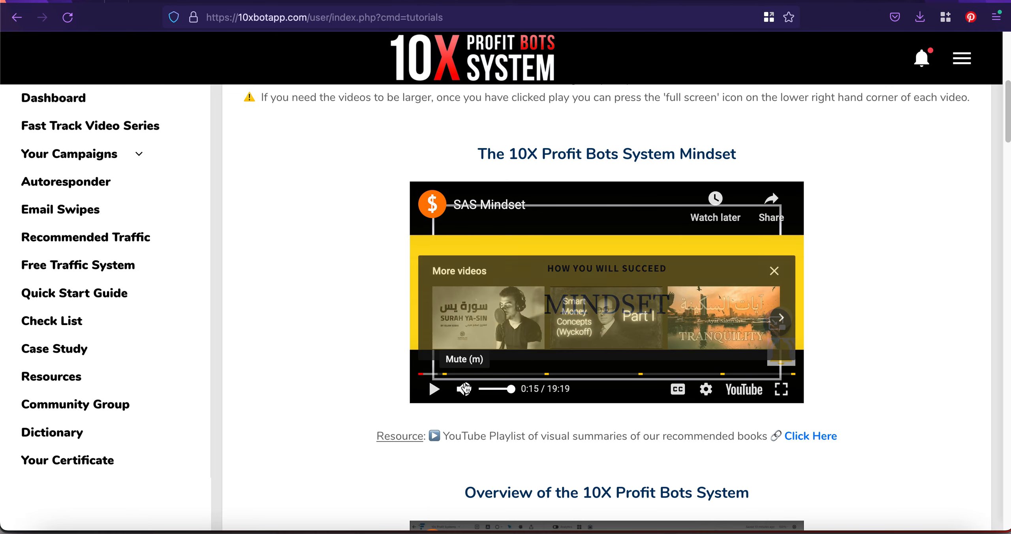
- Scroll past the Overview video to How To Set Up Your 10X Profit Bots Campaigns
scroll(down, 3)
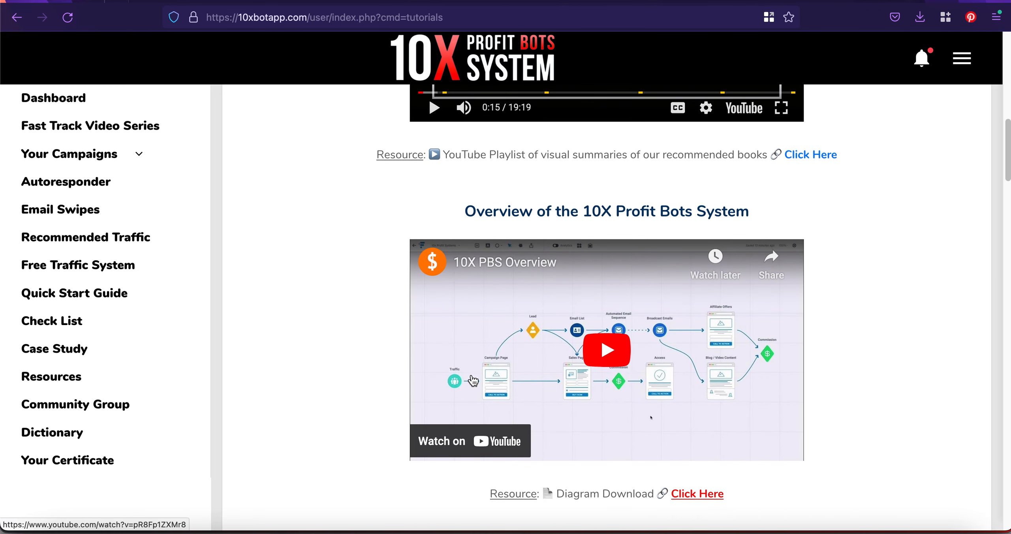
scroll(down, 3)
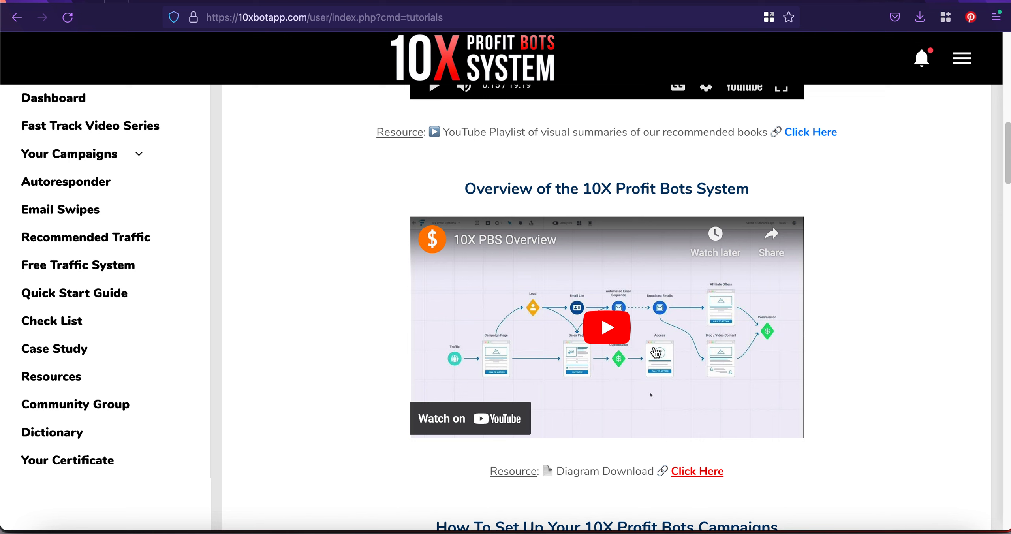
scroll(down, 3)
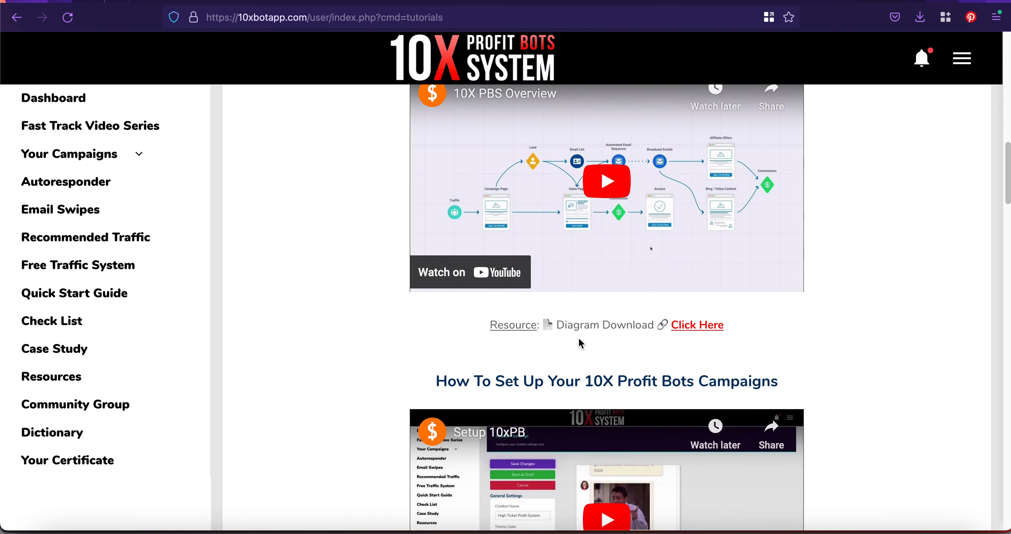
scroll(down, 3)
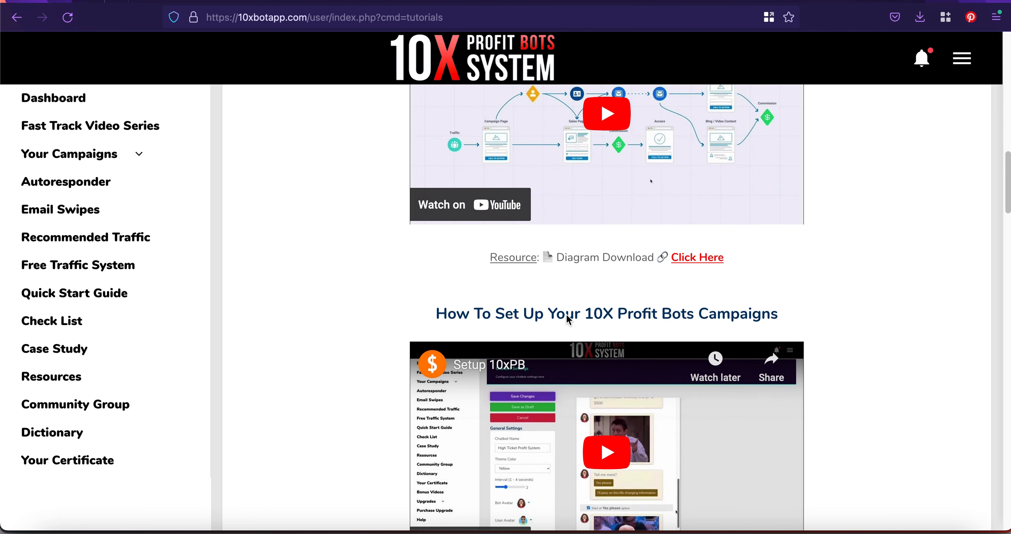
scroll(down, 3)
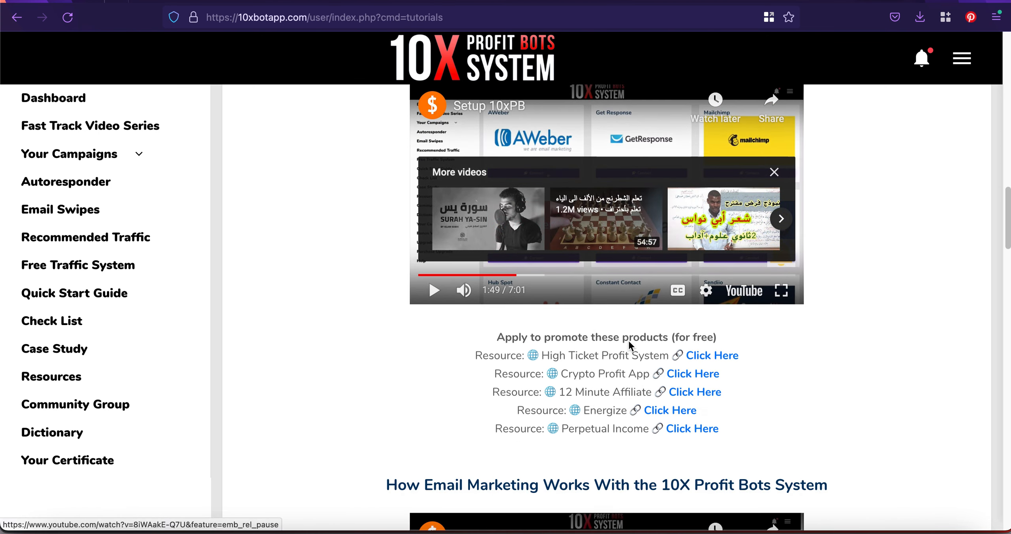
- Scroll the tutorials down to the Upgrades video and expand the Your Campaigns menu
scroll(down, 3)
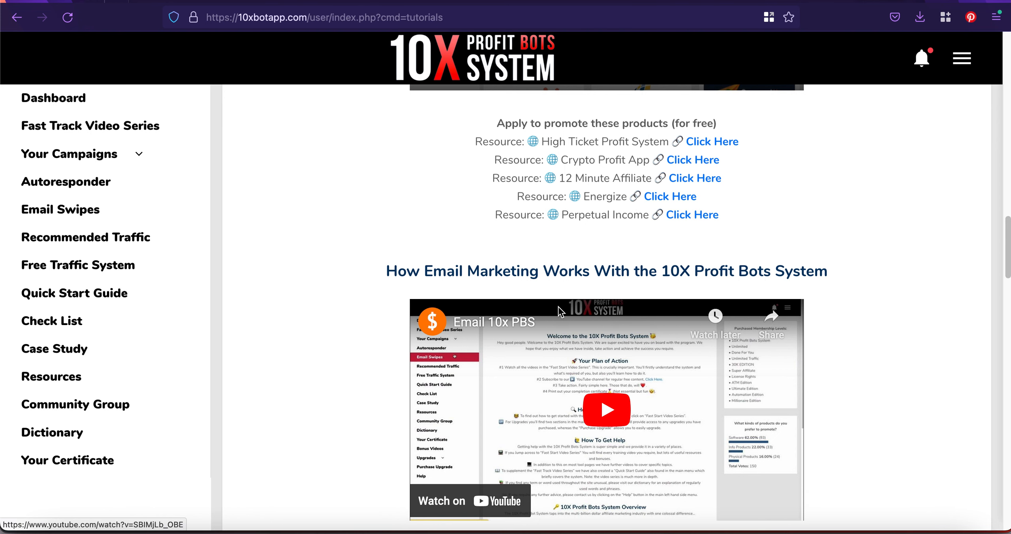
scroll(down, 3)
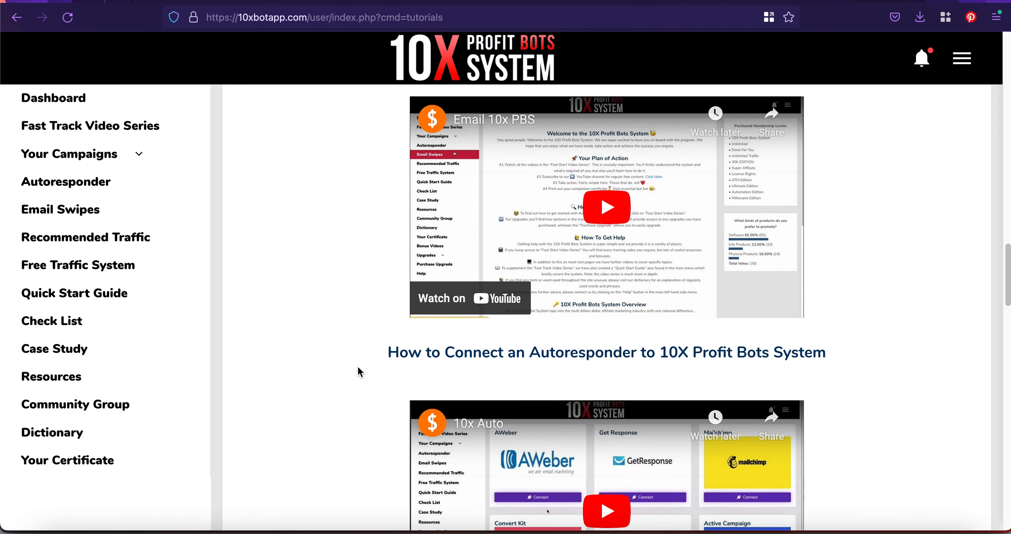
mouse_move(697, 356)
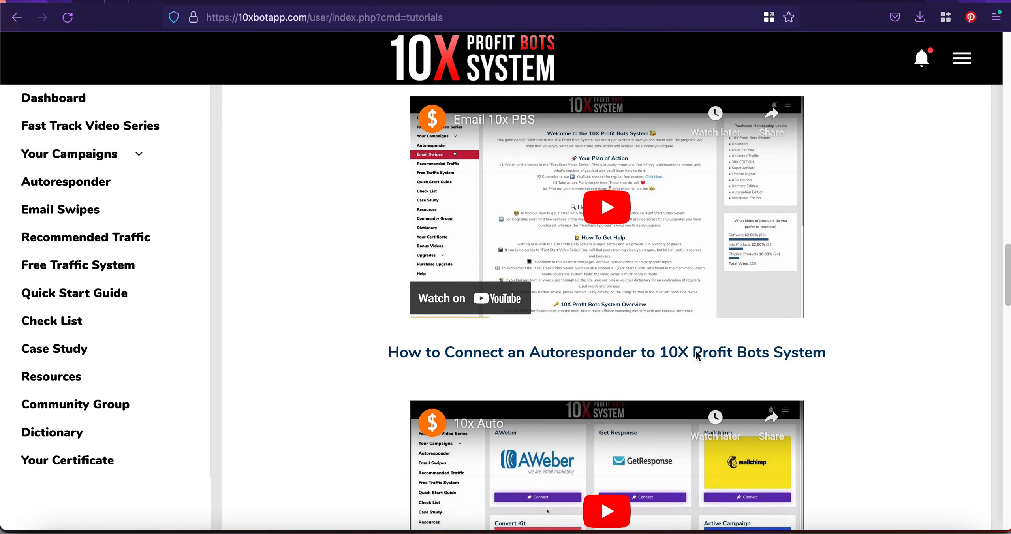
scroll(down, 3)
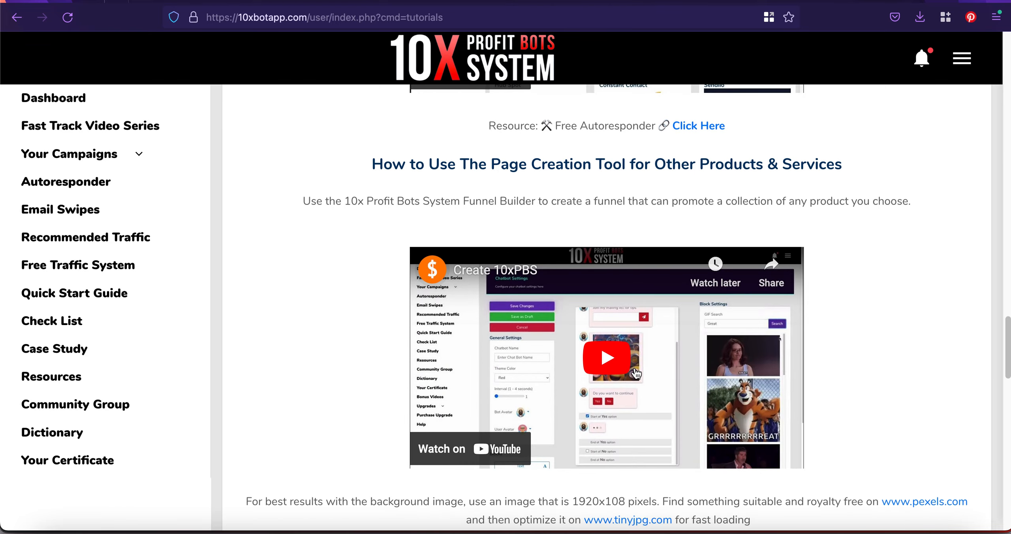
scroll(down, 3)
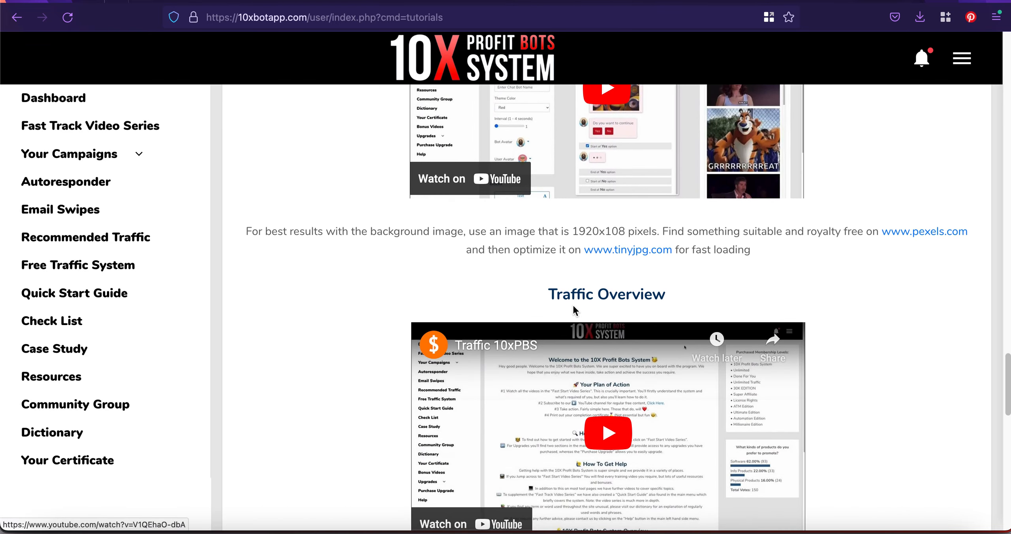
scroll(down, 3)
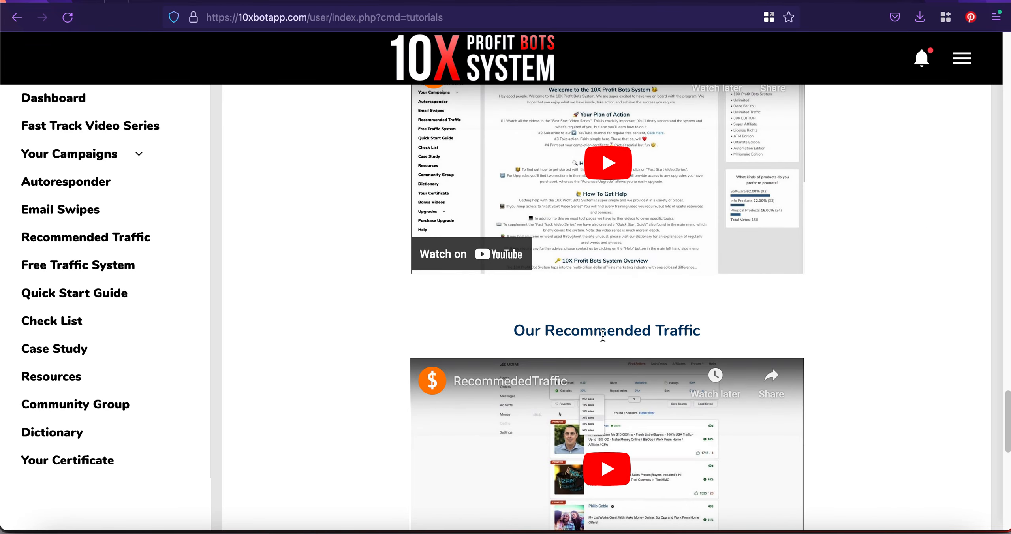
mouse_move(621, 337)
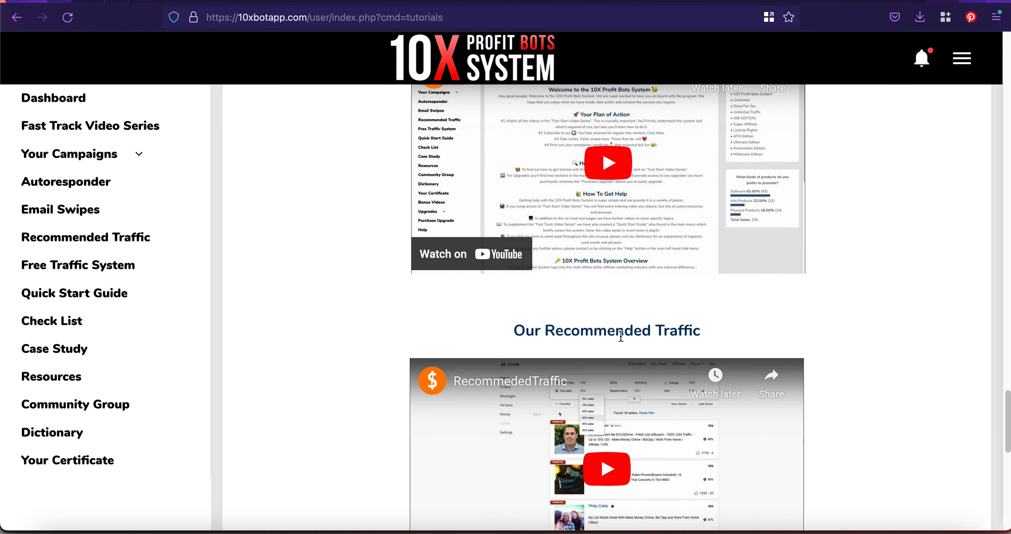
click(69, 154)
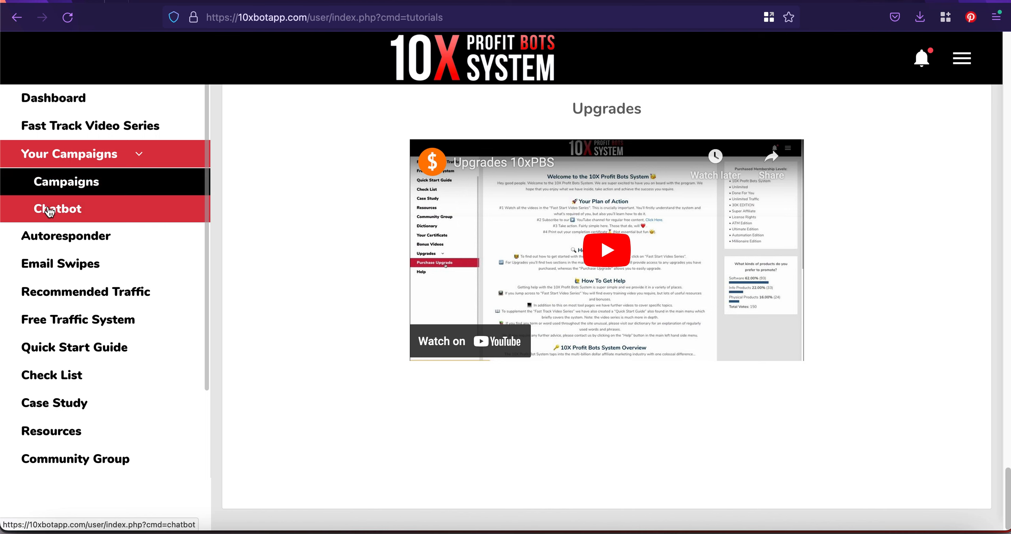
- Open Campaigns and view the table of five saved regular campaigns
click(66, 182)
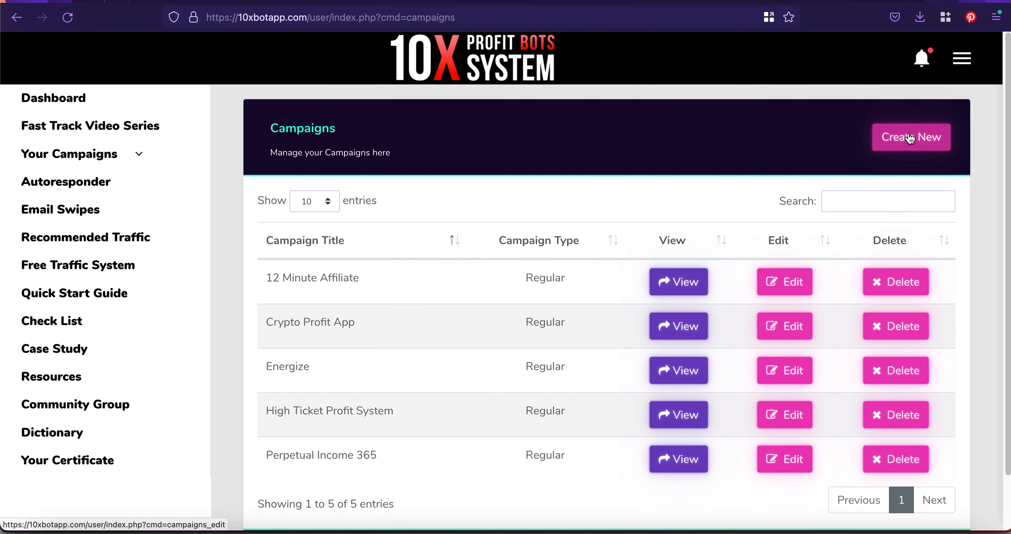
scroll(down, 3)
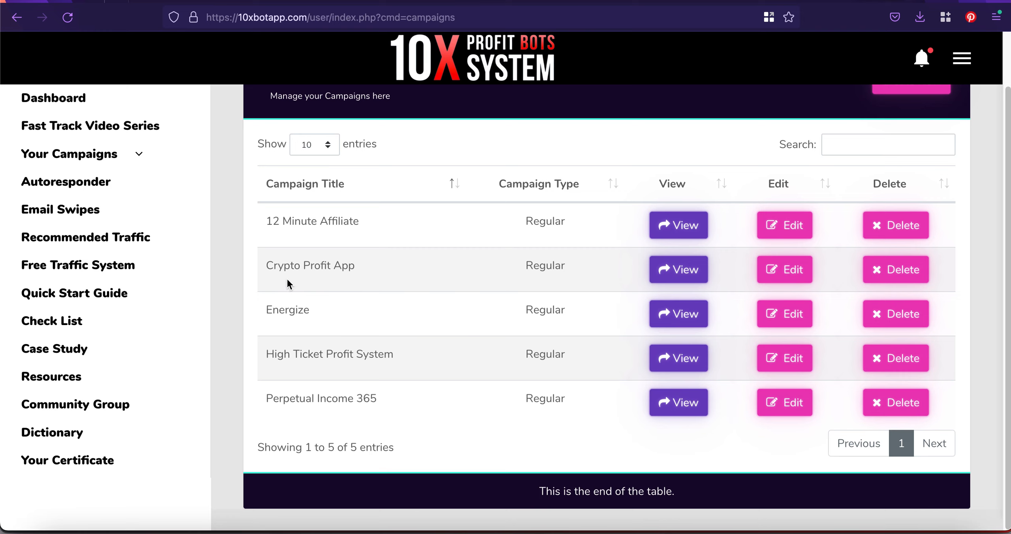
mouse_move(401, 337)
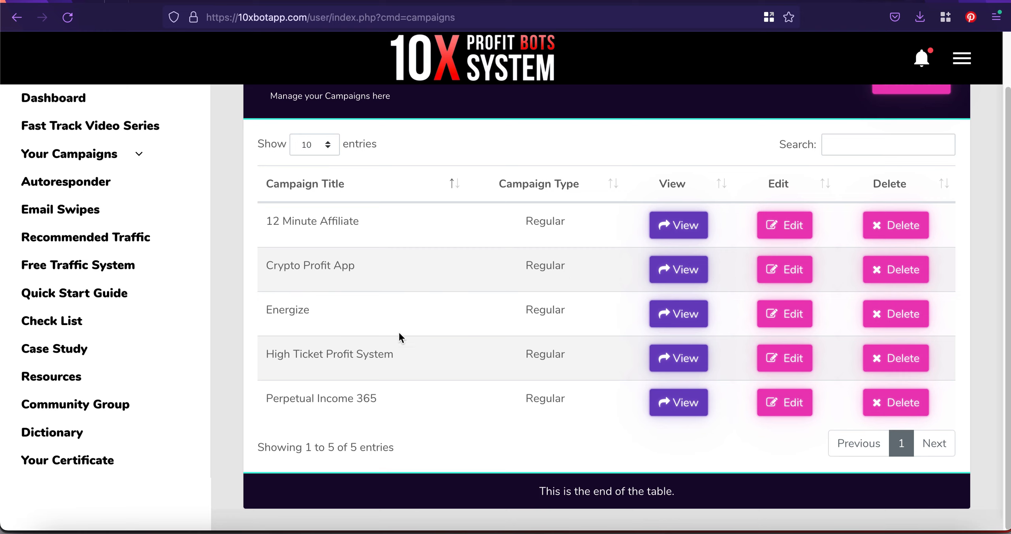
mouse_move(370, 362)
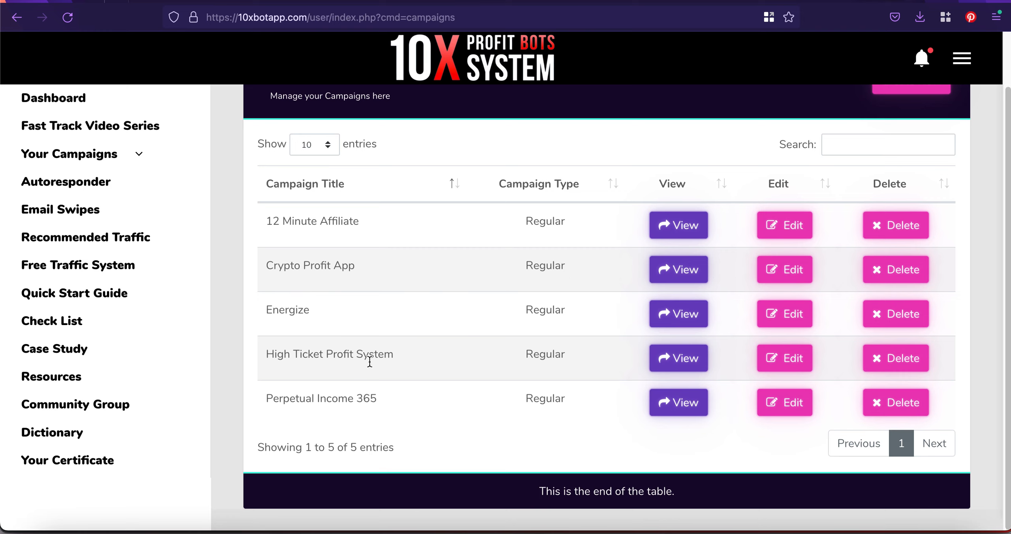
mouse_move(422, 357)
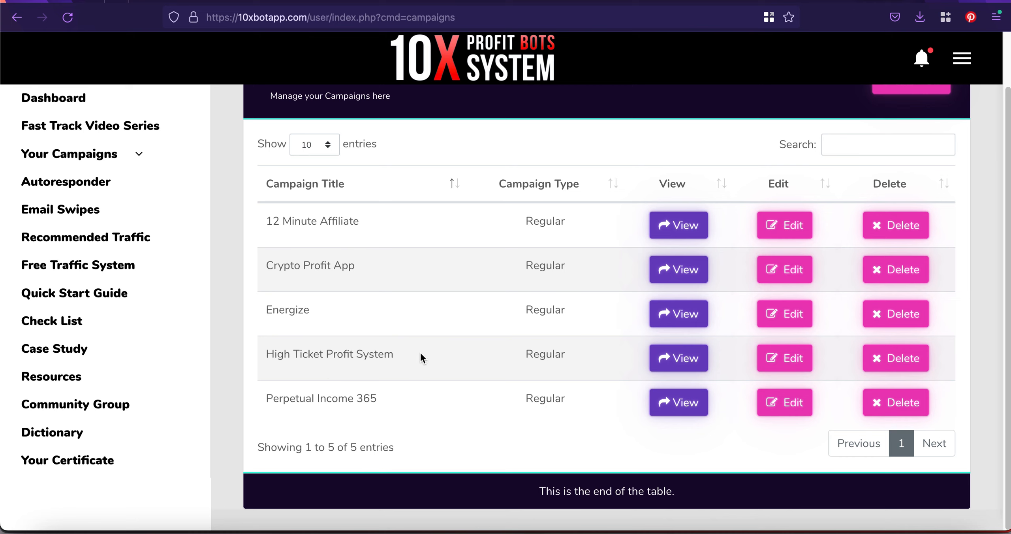
mouse_move(300, 235)
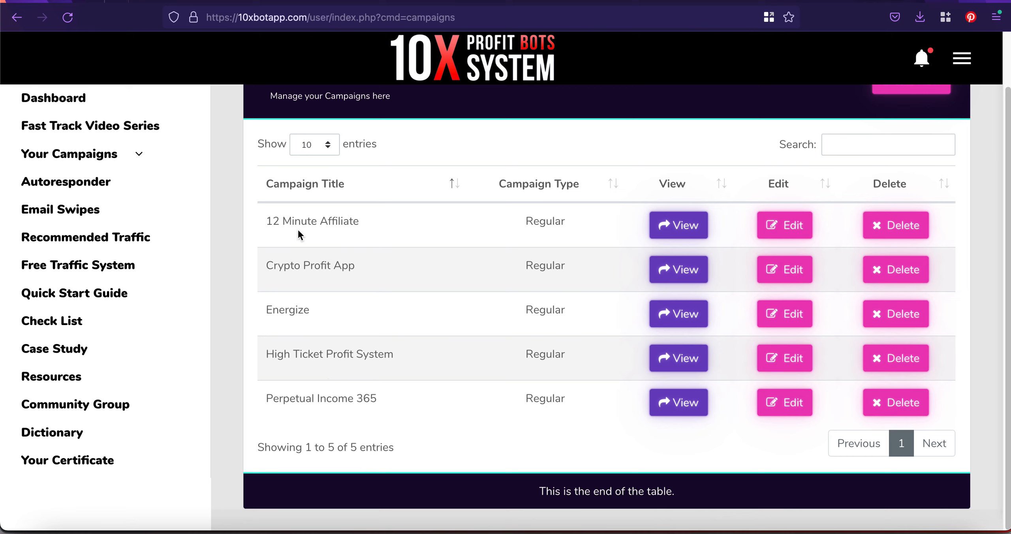
mouse_move(138, 188)
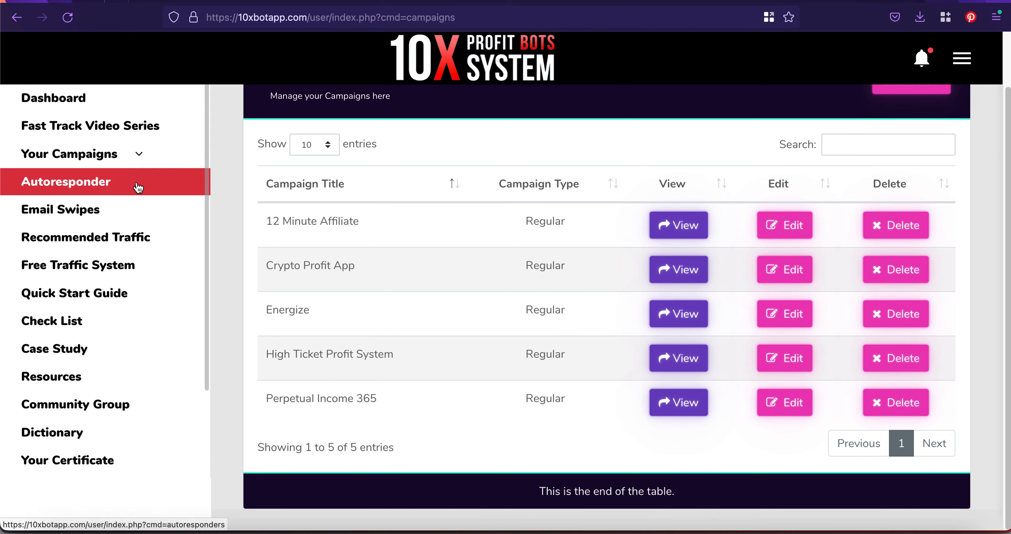
- Read the Autoresponder page down to the recommended products, then go to Email Swipes
click(66, 182)
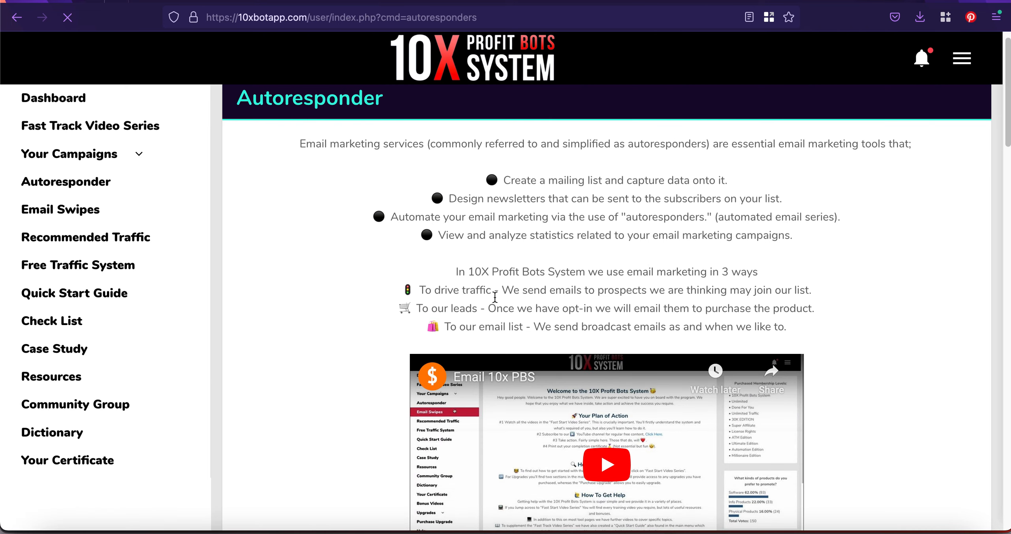
scroll(down, 3)
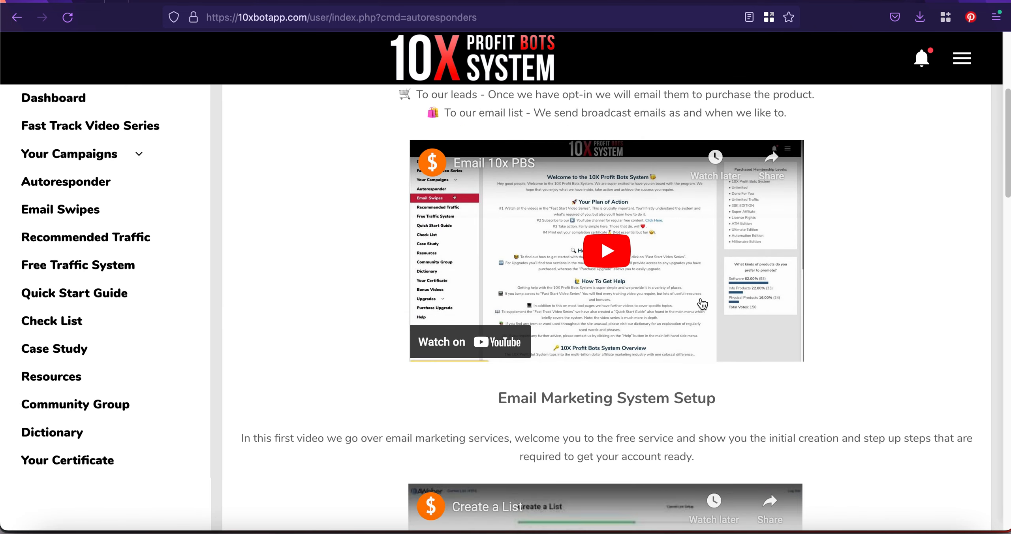
mouse_move(697, 297)
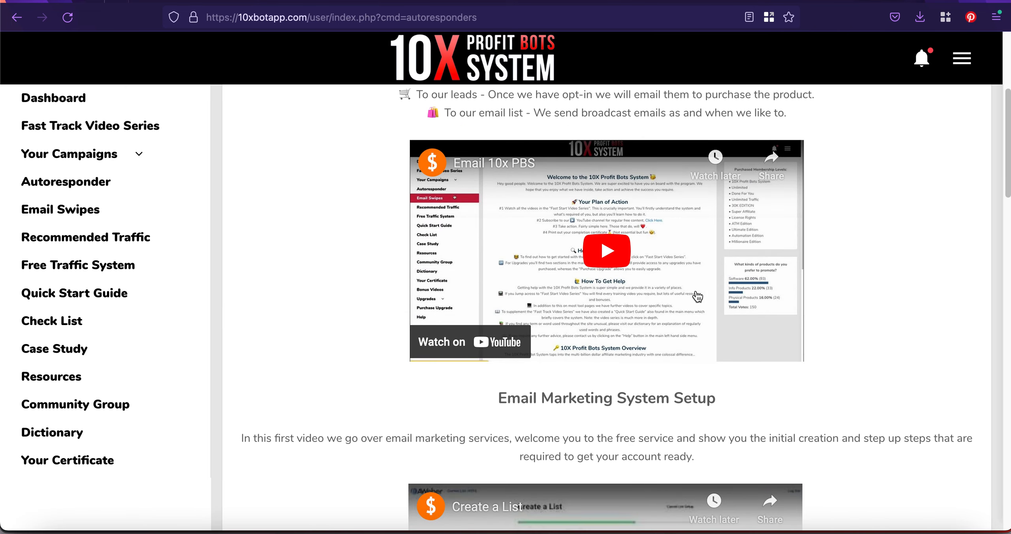
mouse_move(577, 279)
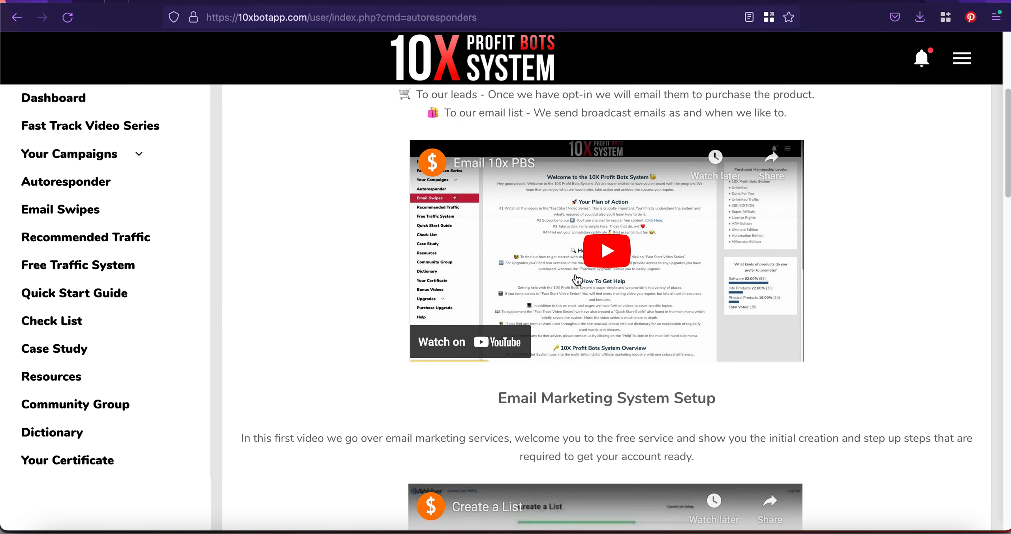
scroll(down, 3)
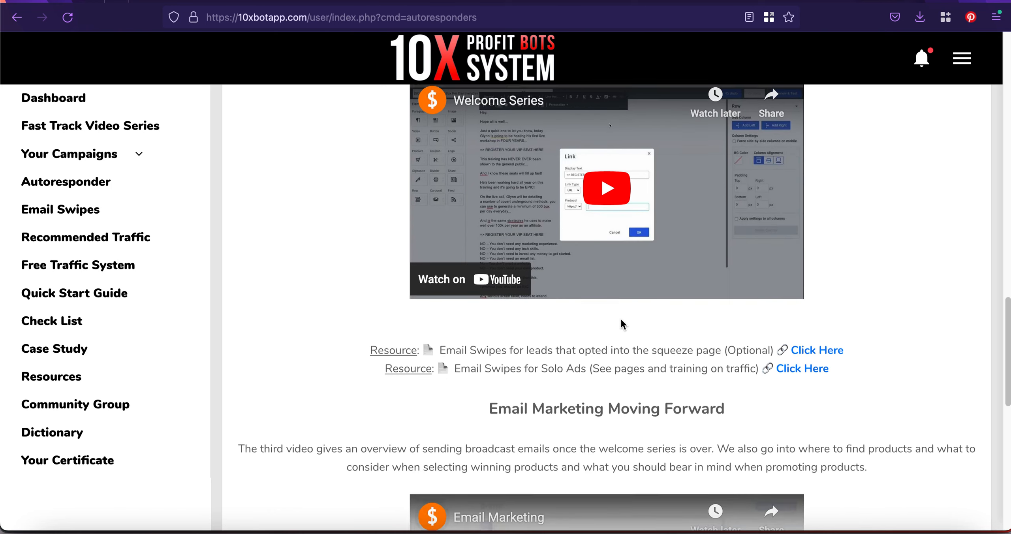
scroll(down, 3)
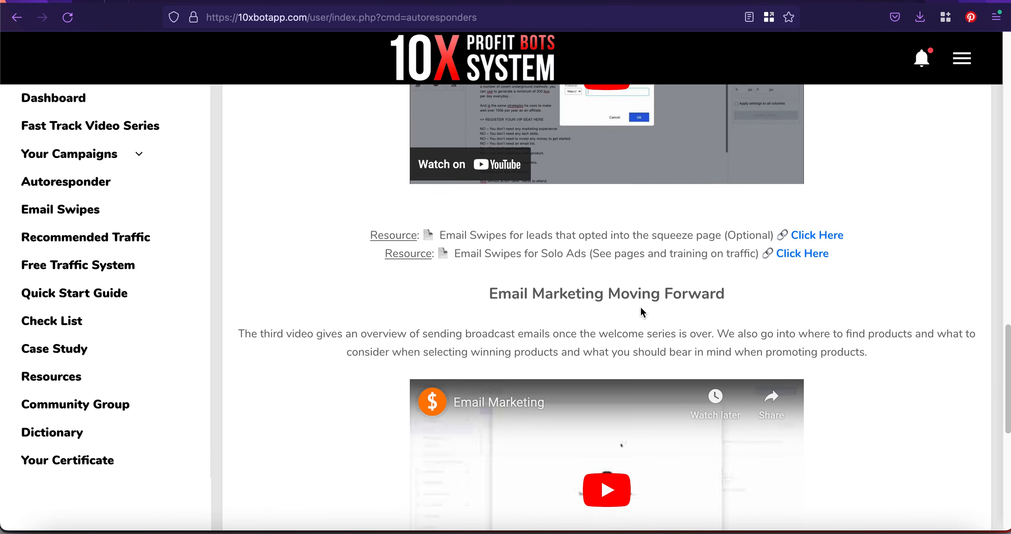
scroll(down, 3)
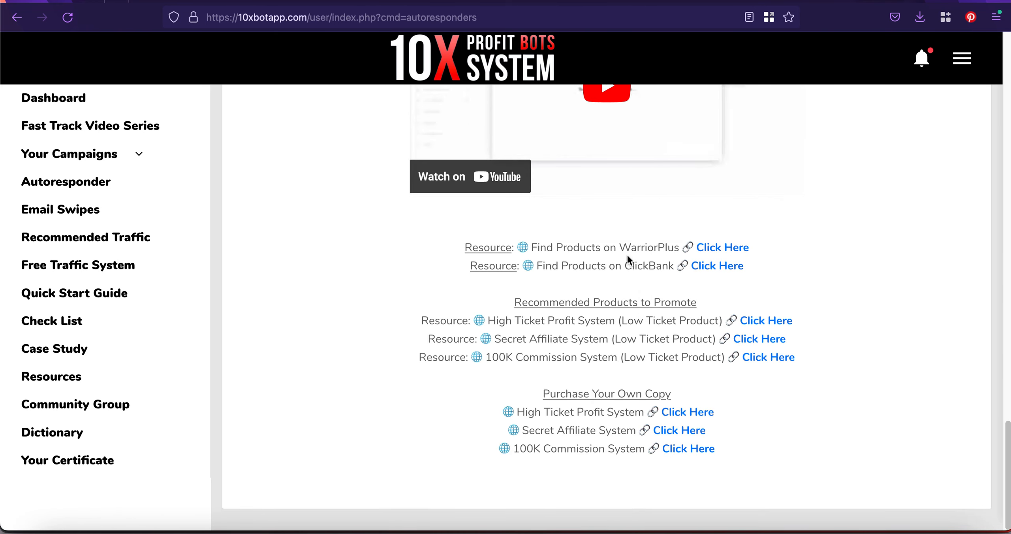
mouse_move(718, 254)
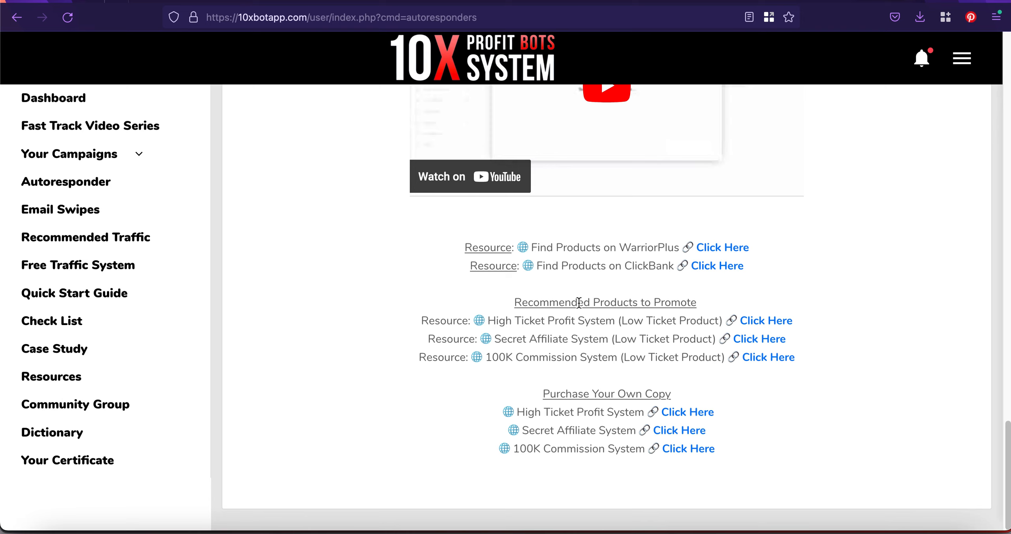
mouse_move(685, 309)
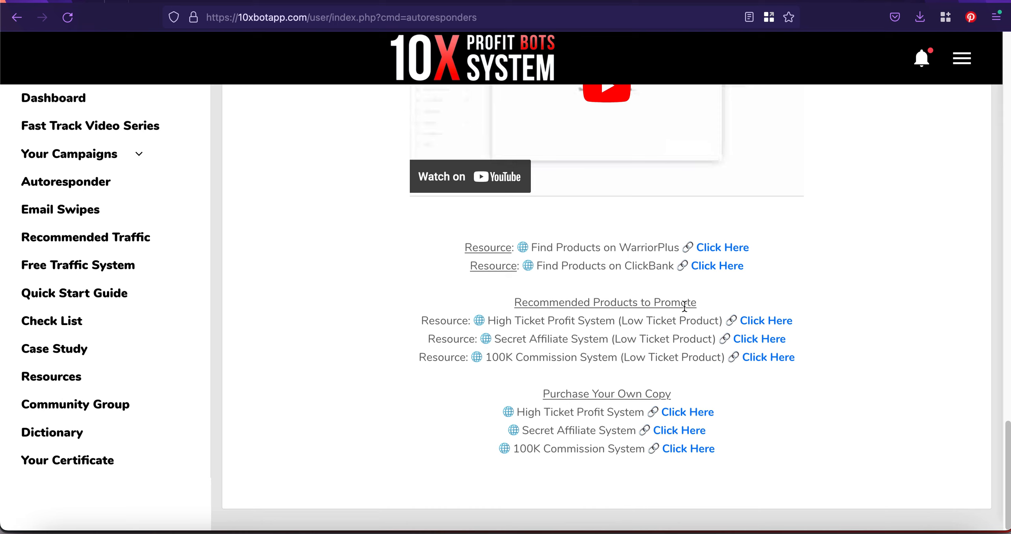
mouse_move(559, 327)
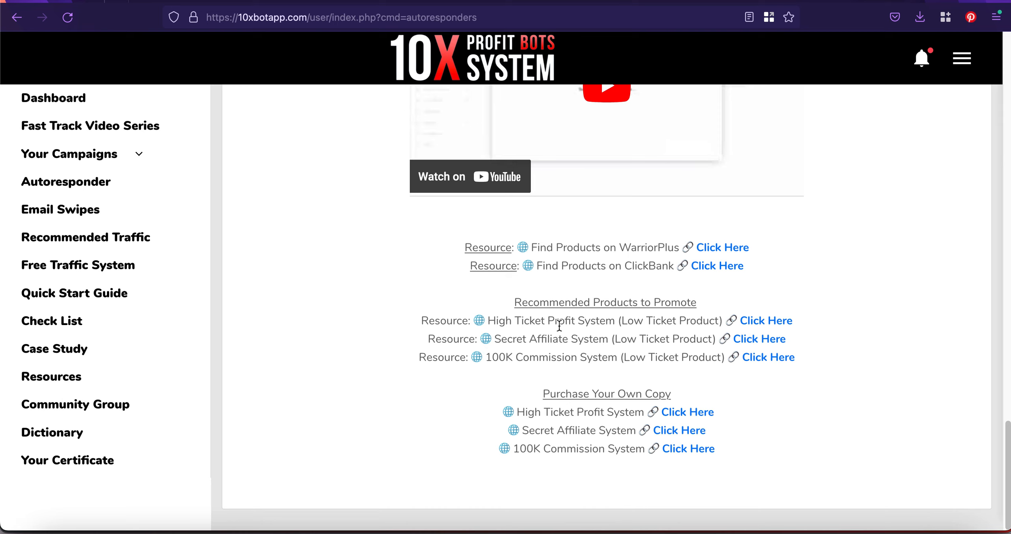
mouse_move(577, 347)
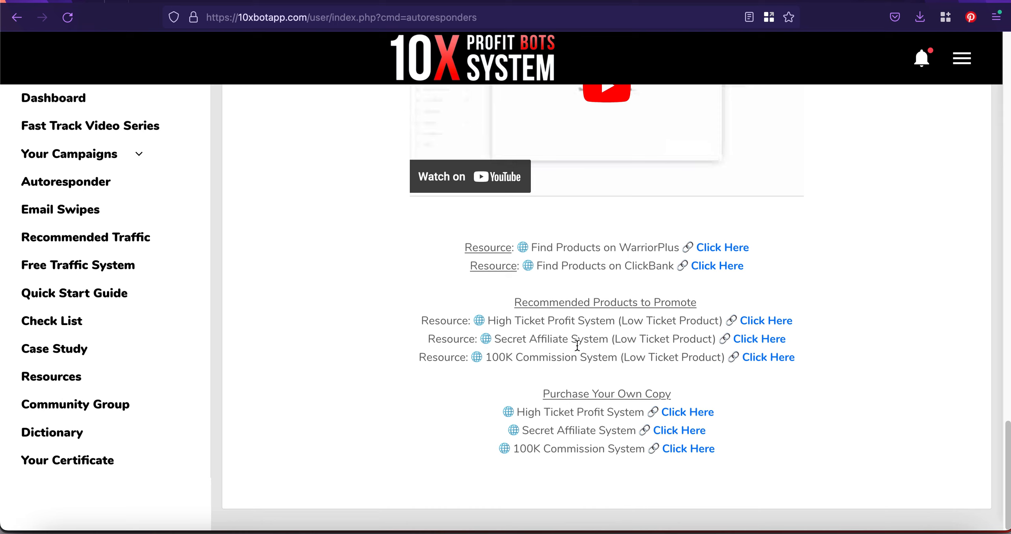
mouse_move(477, 361)
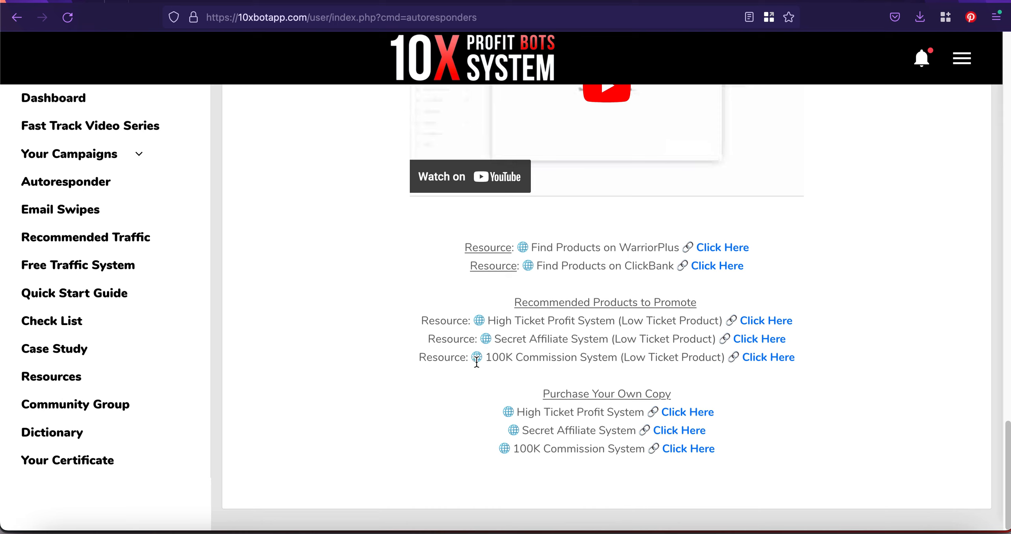
mouse_move(572, 390)
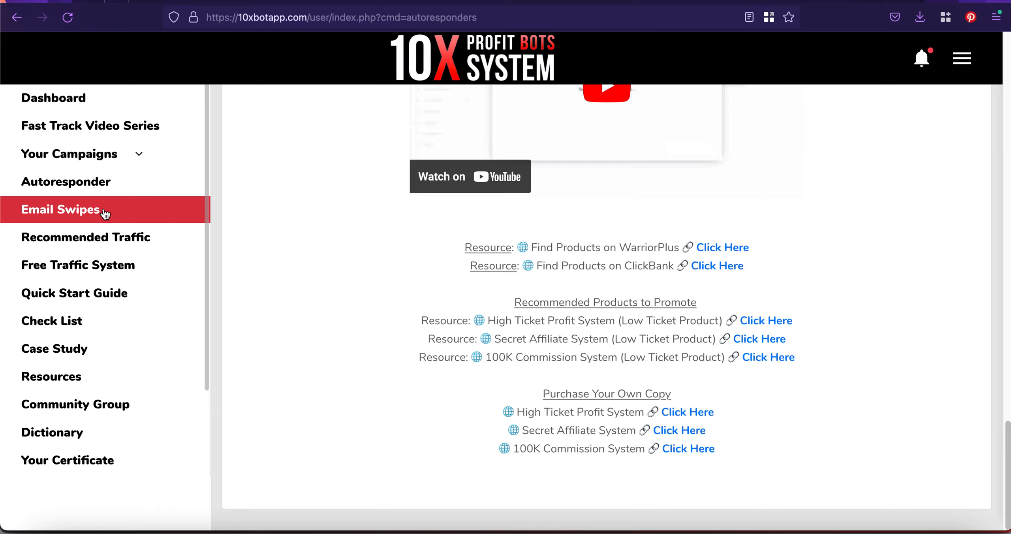
click(60, 209)
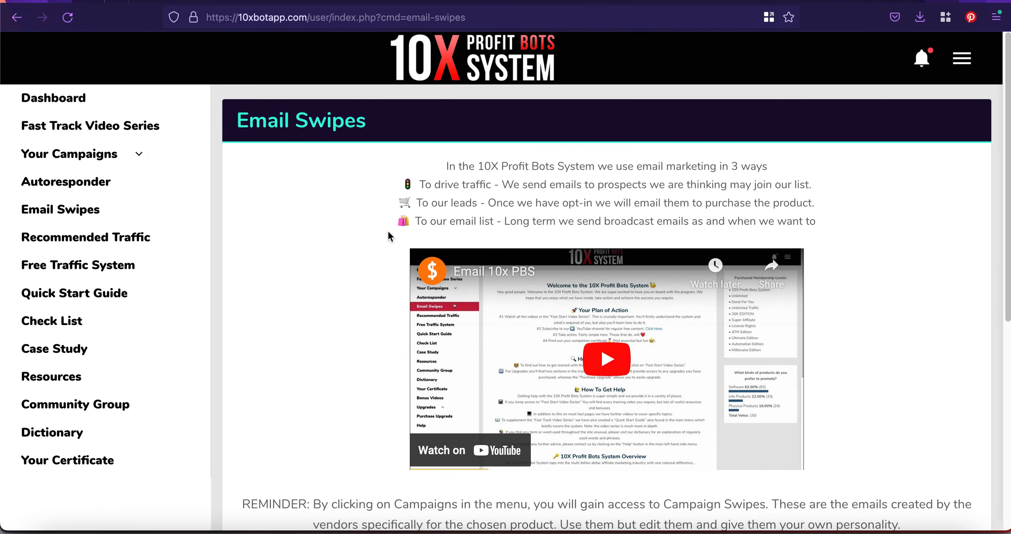
mouse_move(572, 307)
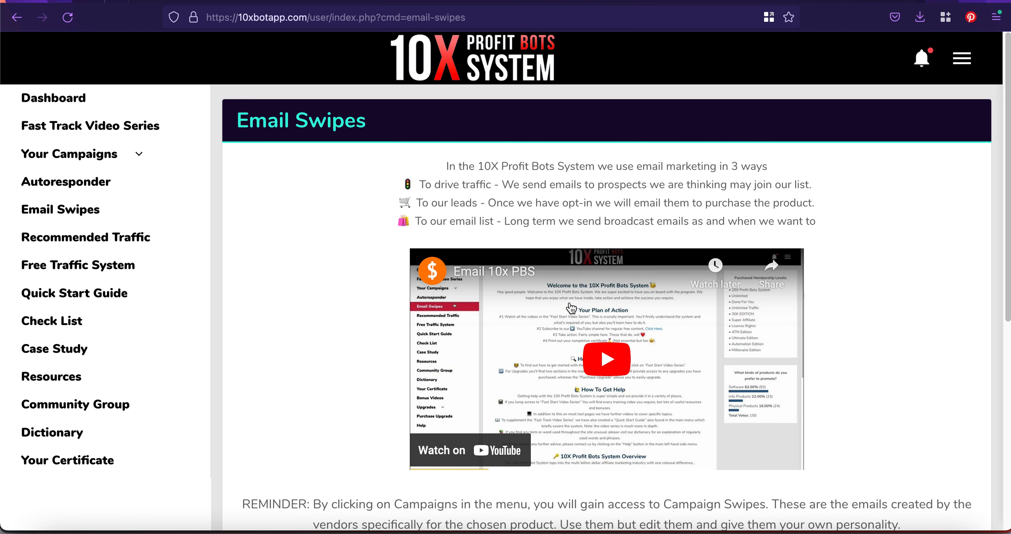
mouse_move(523, 284)
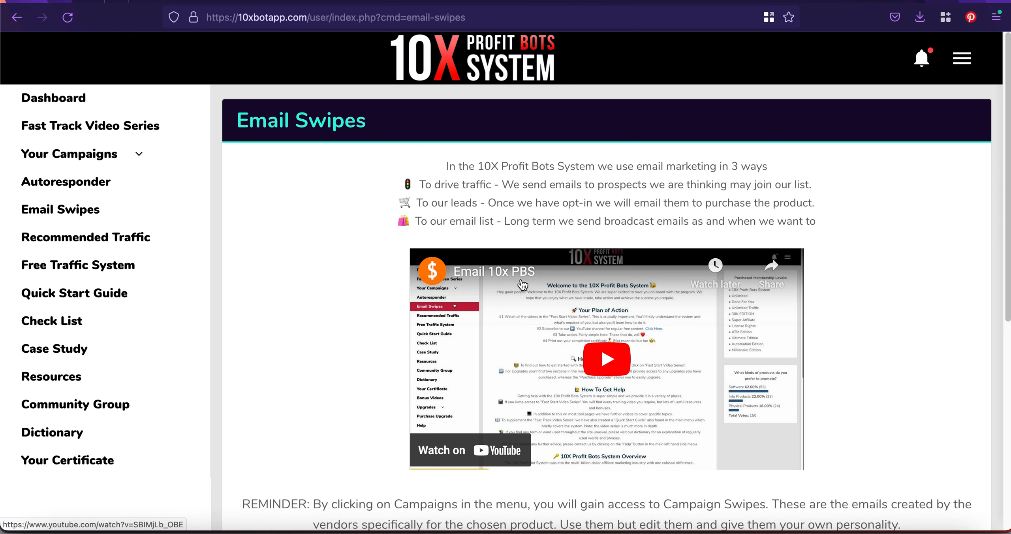
scroll(down, 3)
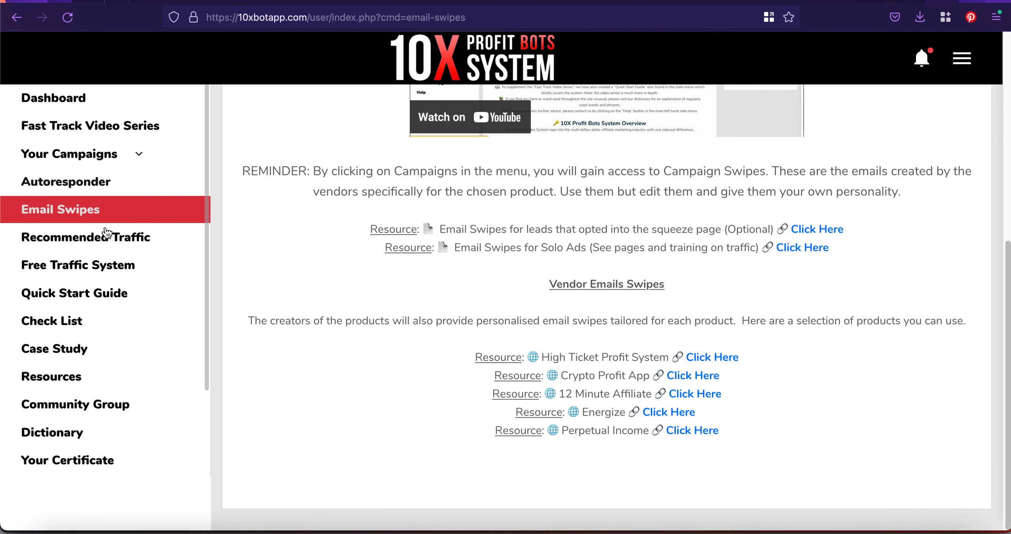
mouse_move(88, 242)
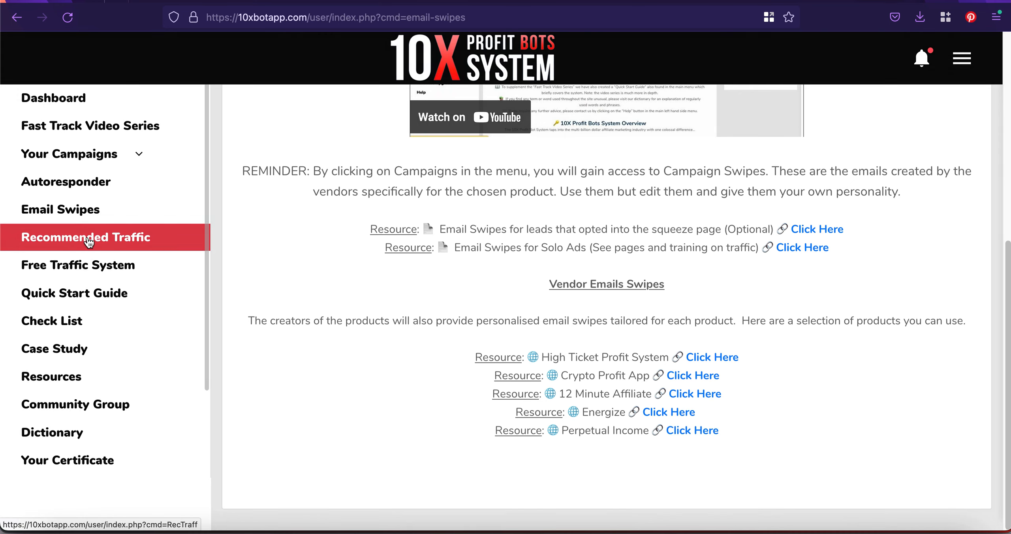
click(89, 238)
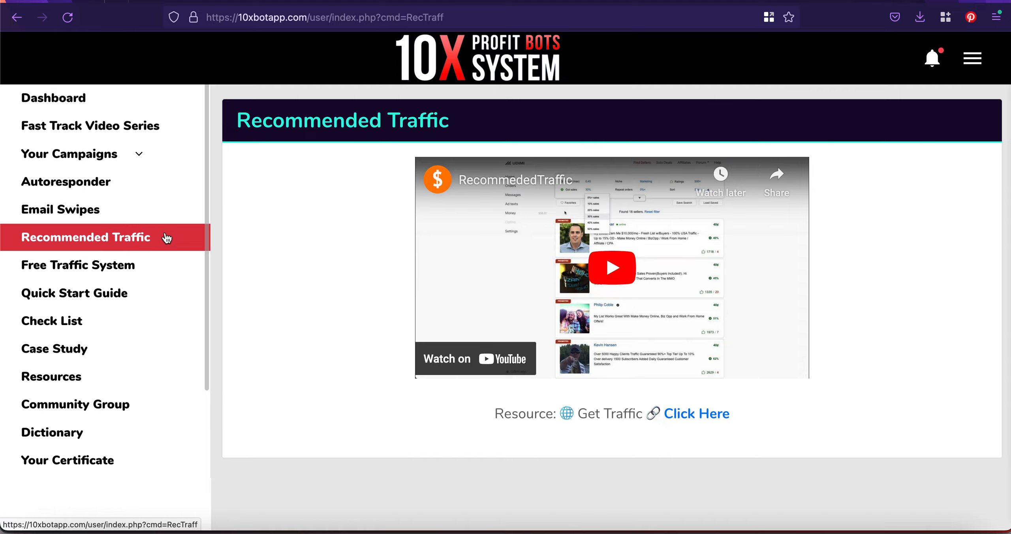
- Open the Free Traffic System page from the sidebar
click(78, 265)
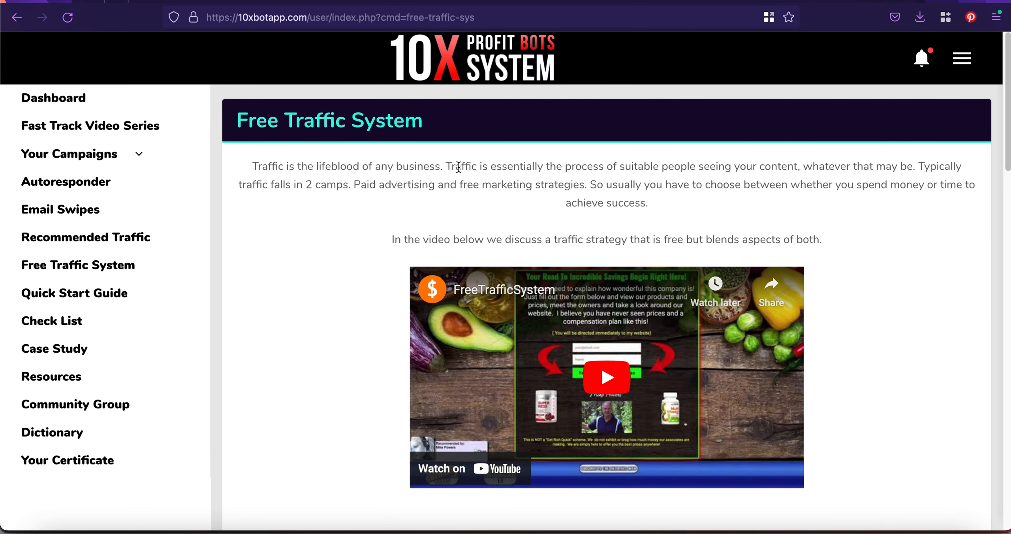
- Scroll the Free Traffic System page to its six free resource links, tips and bonus banners
scroll(down, 3)
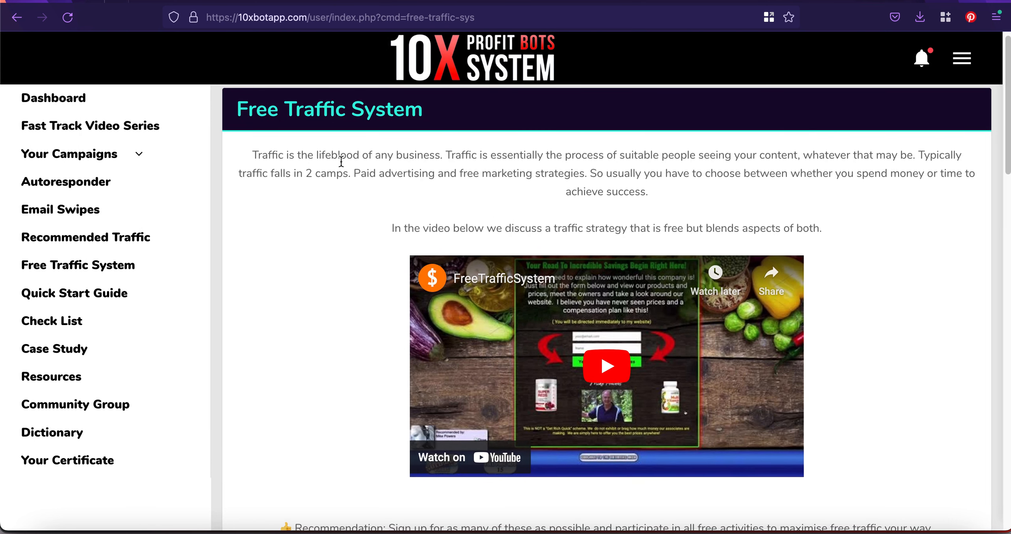
mouse_move(497, 170)
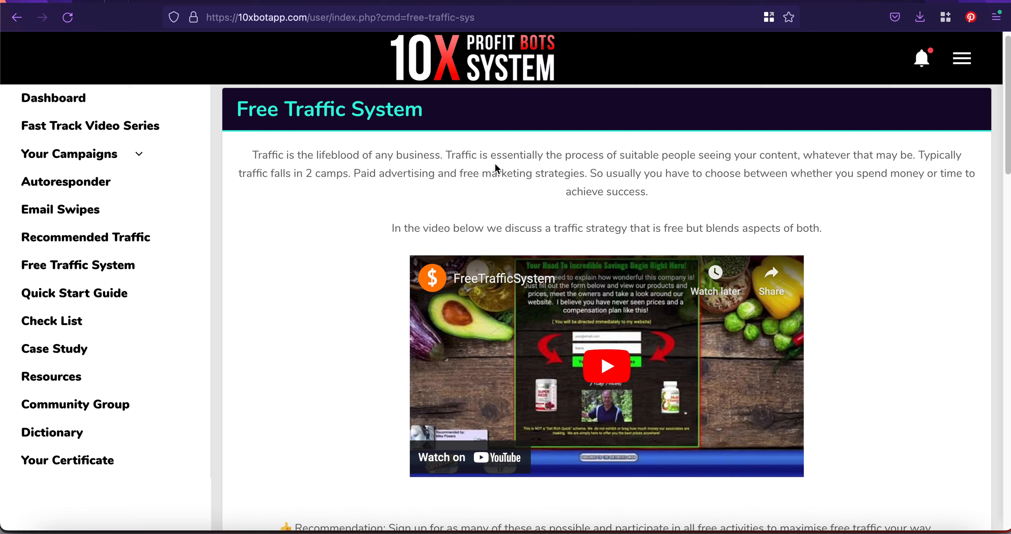
mouse_move(696, 169)
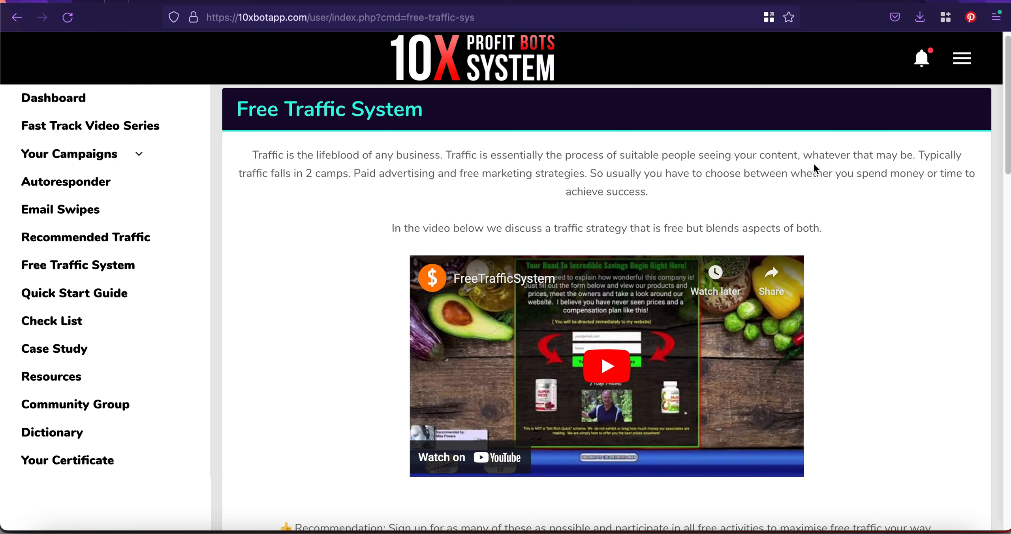
mouse_move(620, 204)
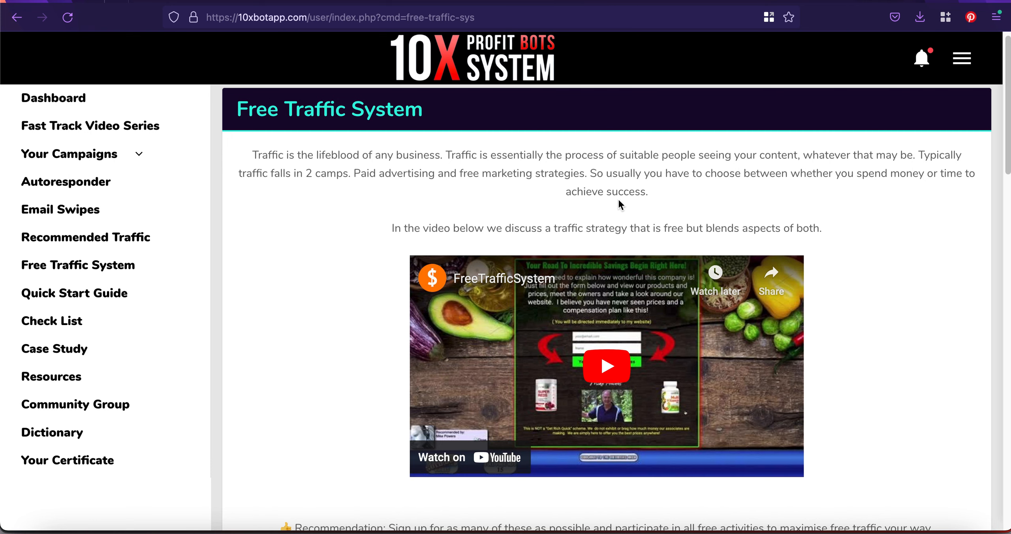
scroll(down, 3)
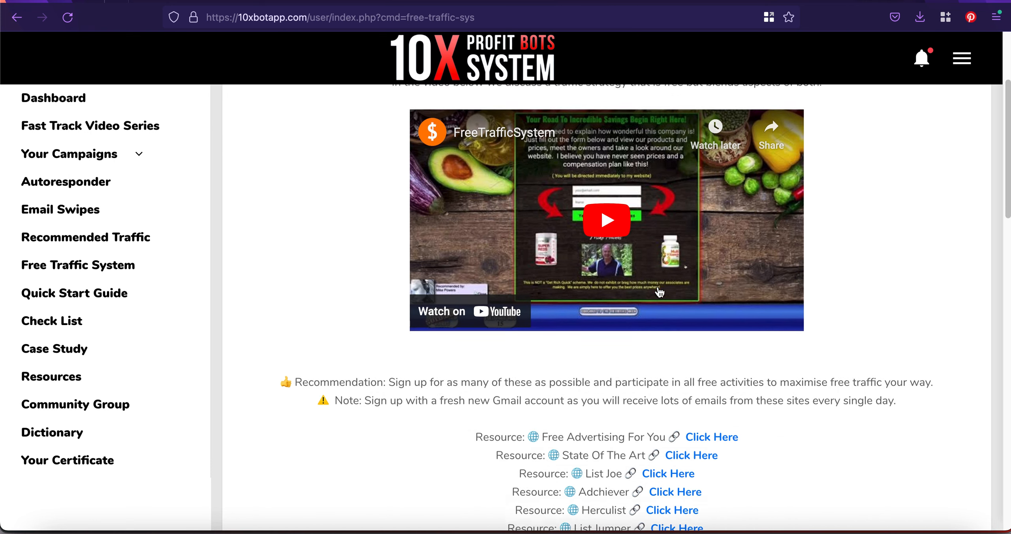
scroll(down, 3)
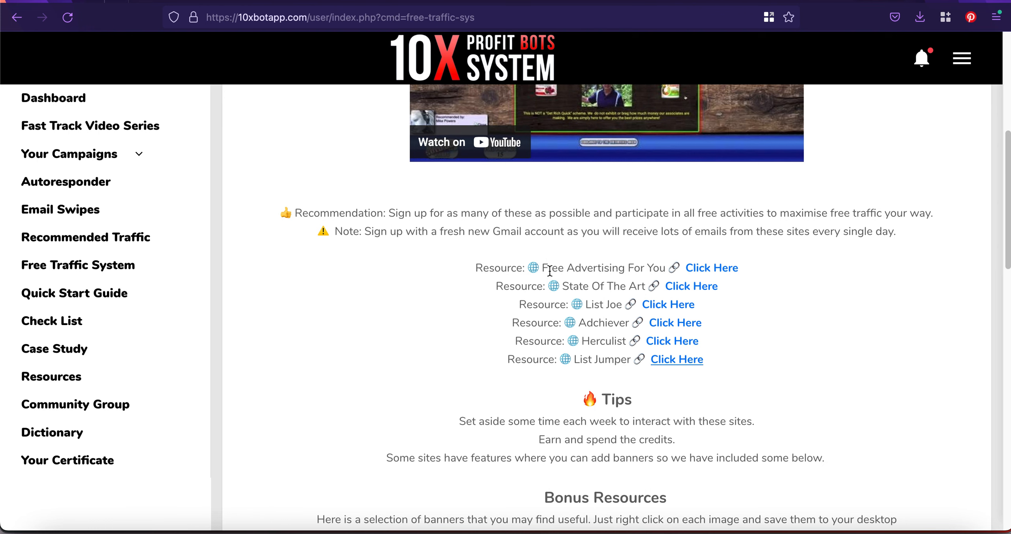
scroll(down, 3)
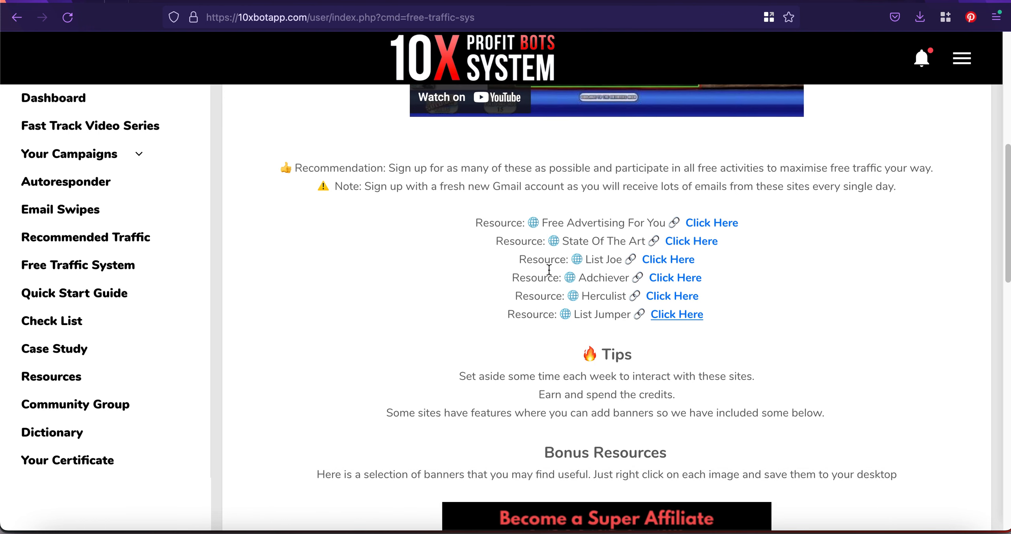
scroll(down, 3)
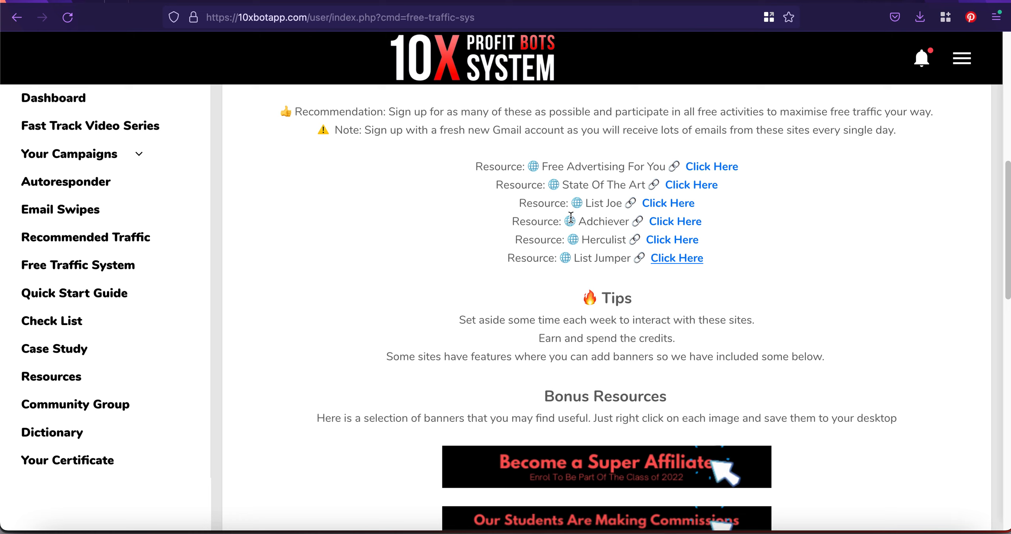
mouse_move(594, 245)
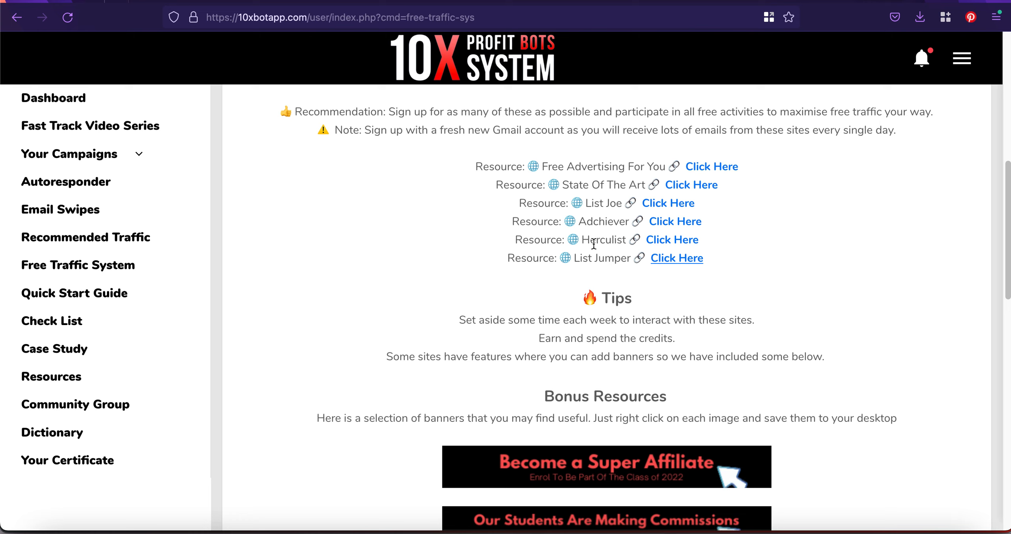
- Open the Quick Start Guide and scroll to its Quickstart Guide PDF flipbook
click(75, 293)
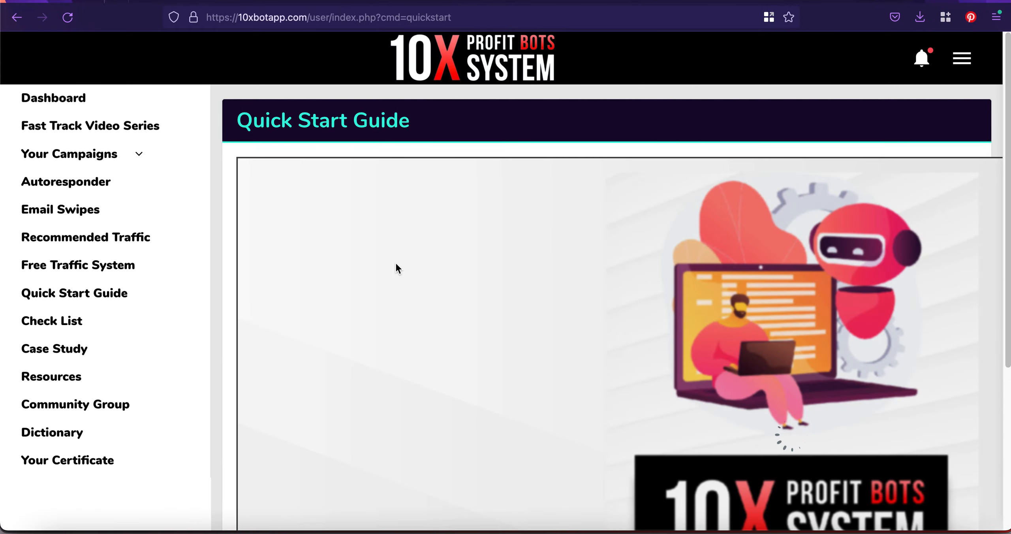
scroll(down, 3)
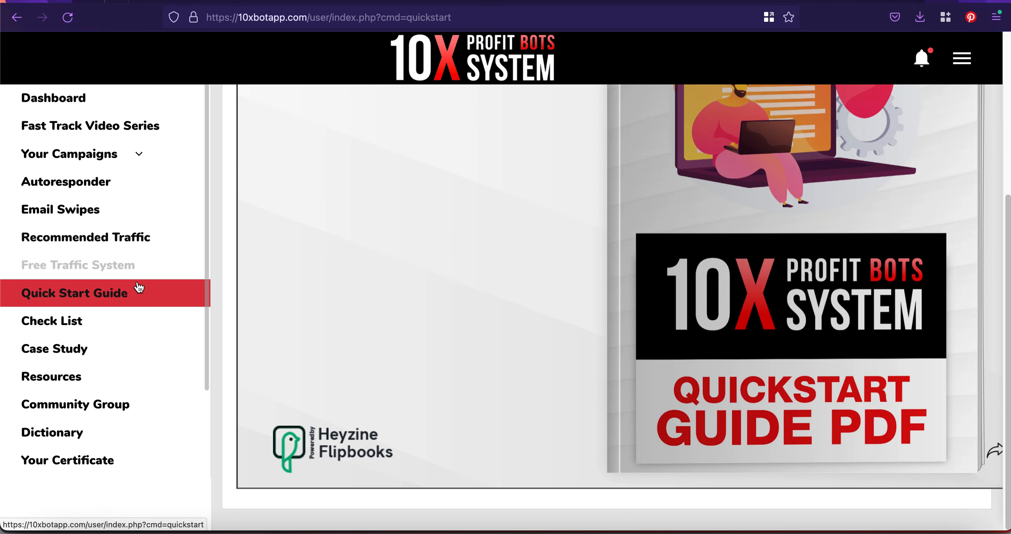
- Open the Check List page and view its nine-item checklist
click(51, 320)
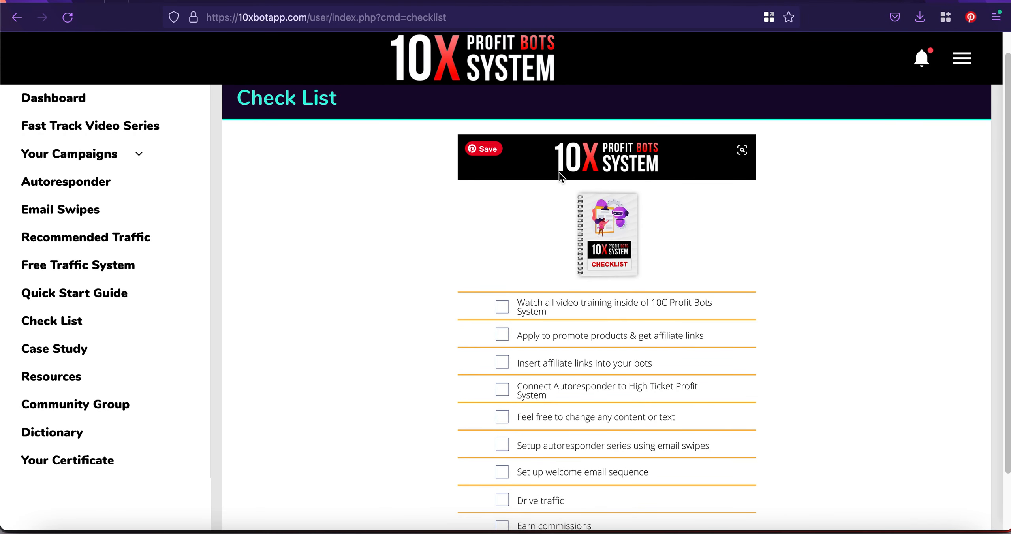
scroll(down, 3)
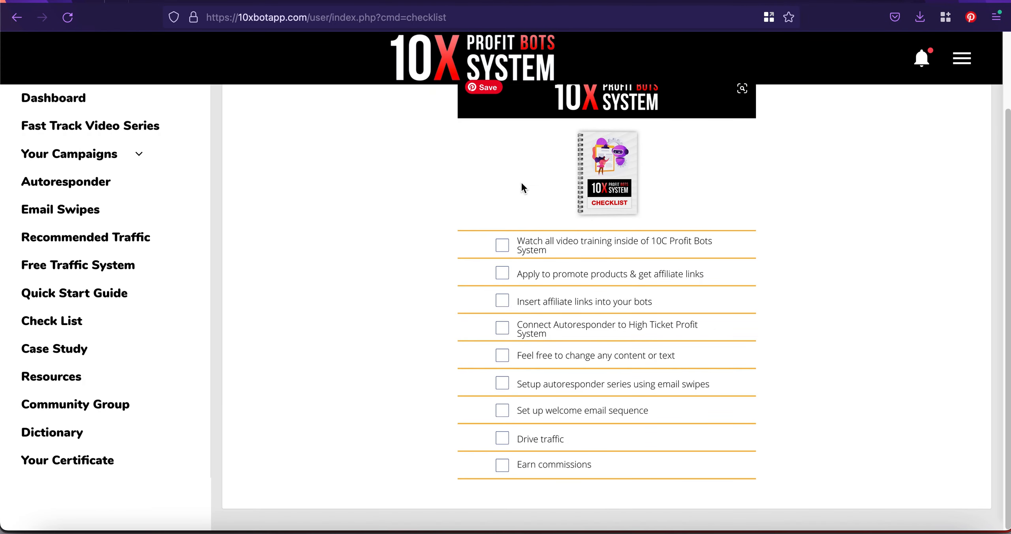
- Open the Case Study page from the sidebar
click(55, 349)
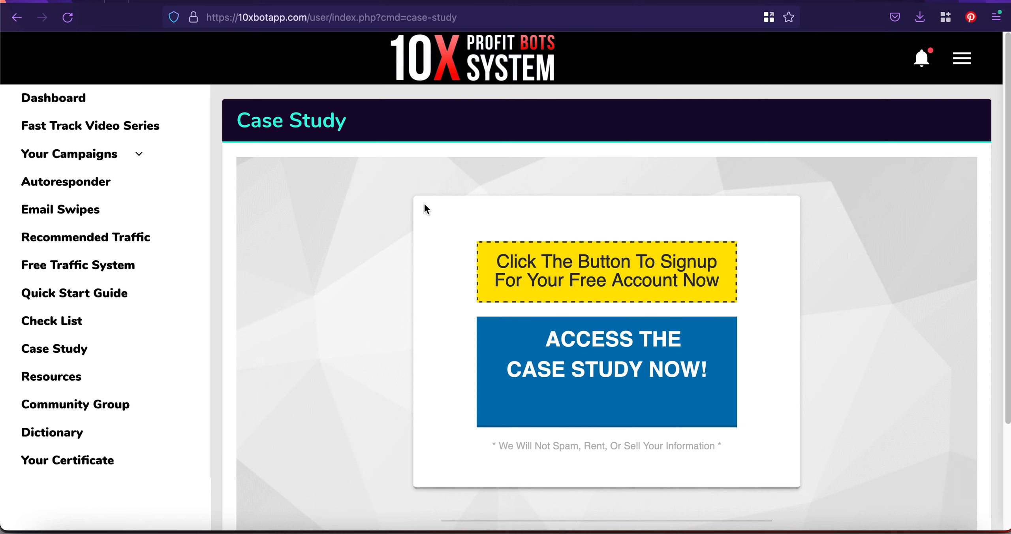
mouse_move(626, 282)
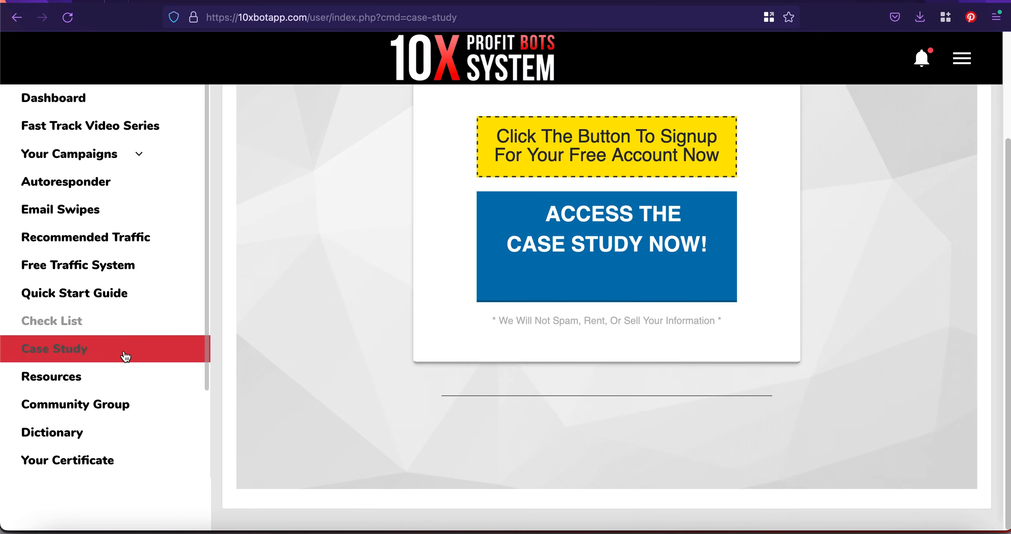
mouse_move(126, 406)
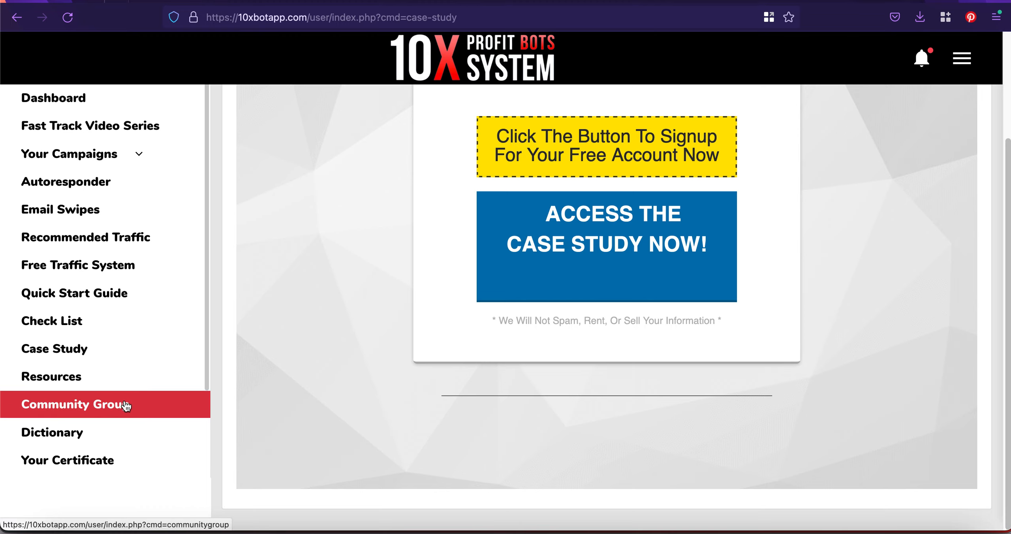